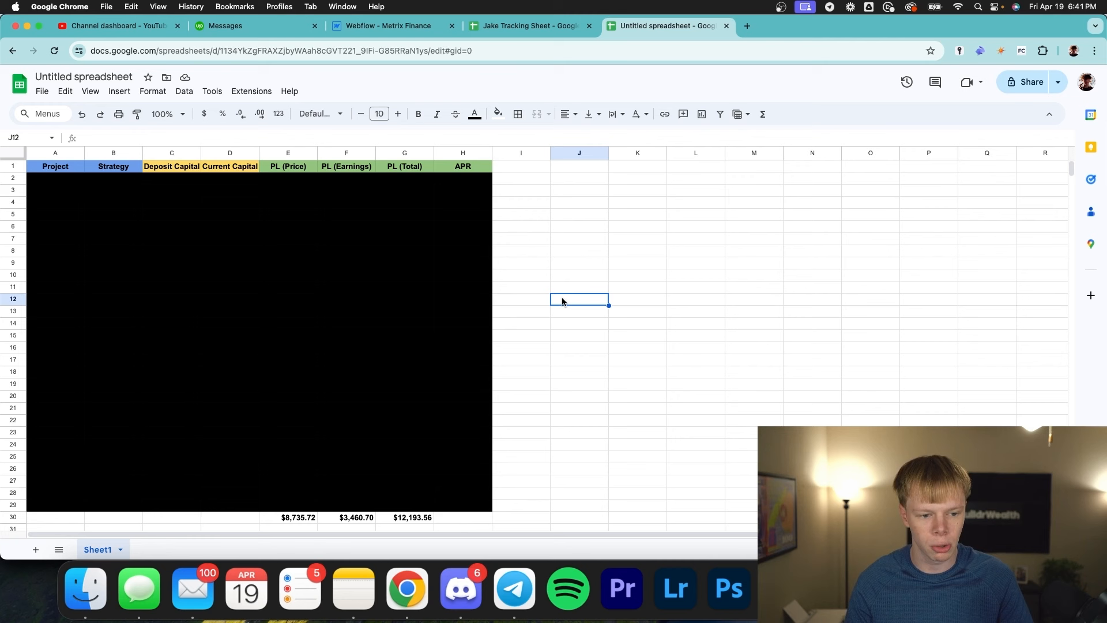
- Review the Pendle PT-eETH APR, deposit, current capital and price P/L cells in the summary
{"action": "left_click", "coordinate": [346, 202]}
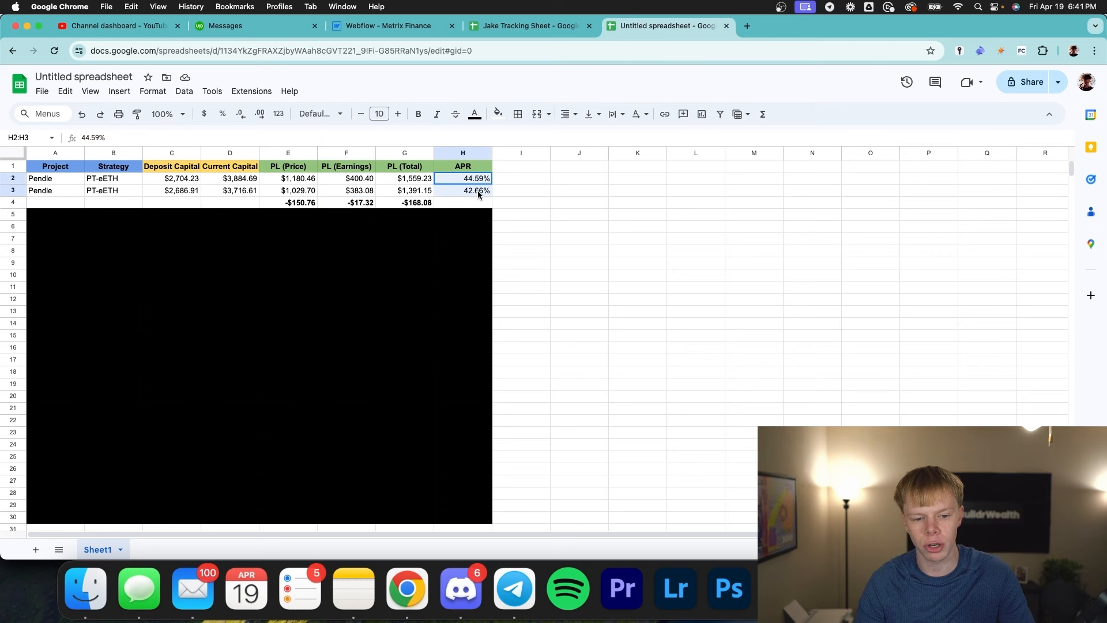
{"action": "left_click", "coordinate": [636, 189]}
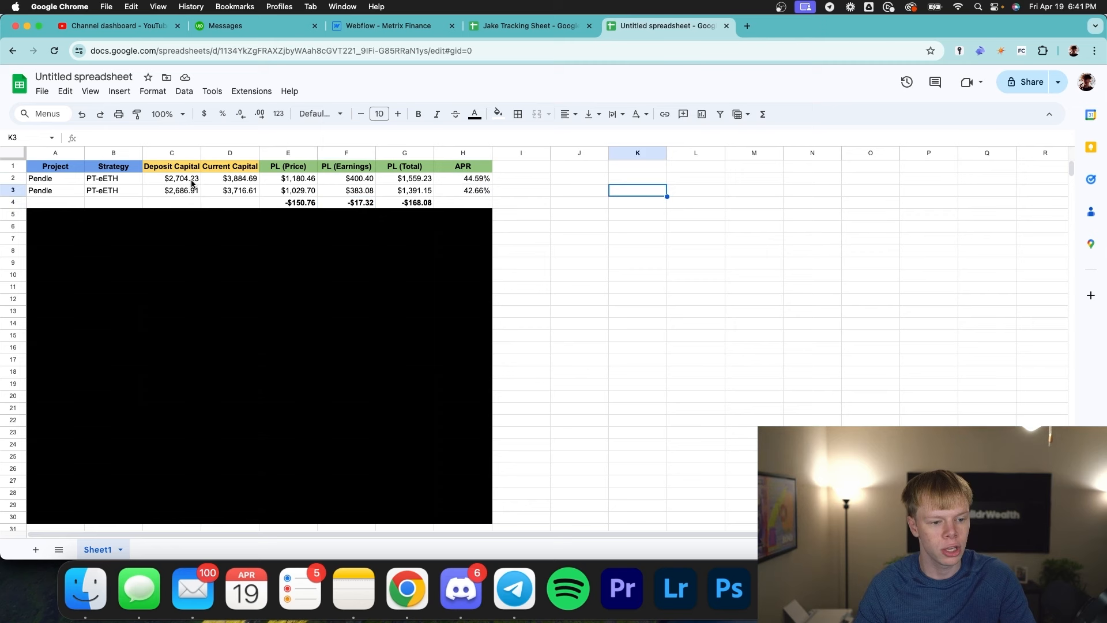
{"action": "left_click", "coordinate": [170, 178]}
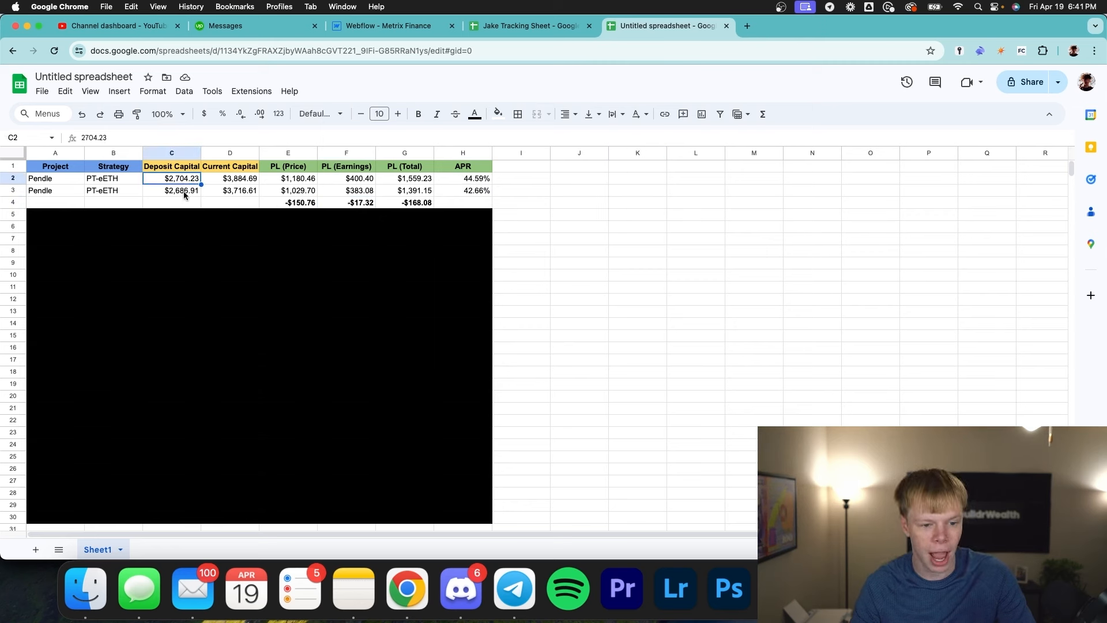
{"action": "left_click", "coordinate": [171, 190]}
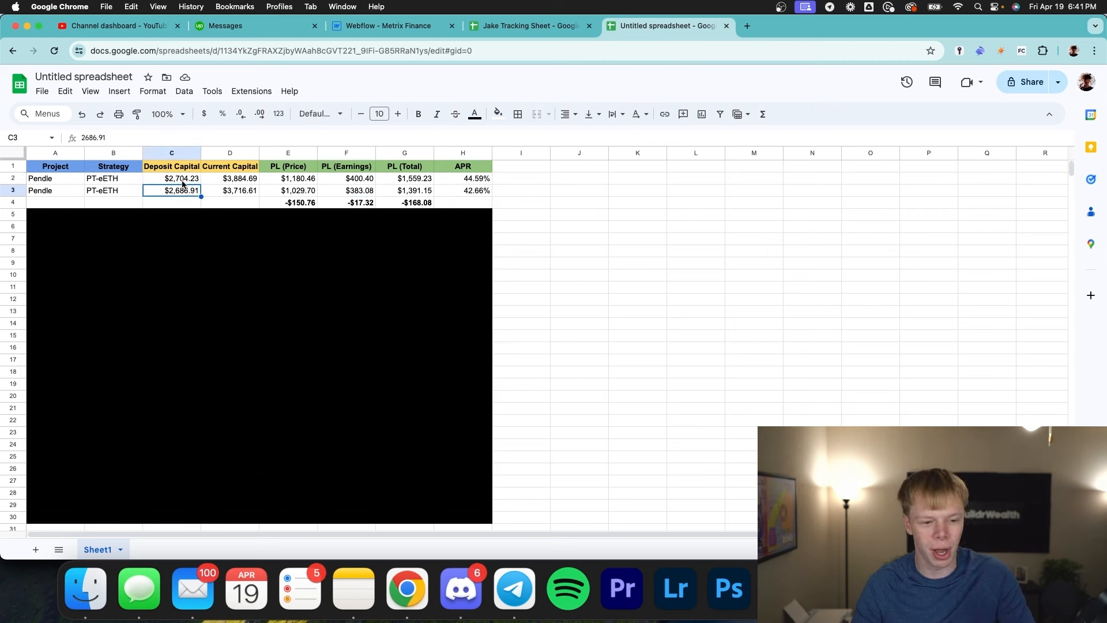
{"action": "left_click", "coordinate": [181, 178]}
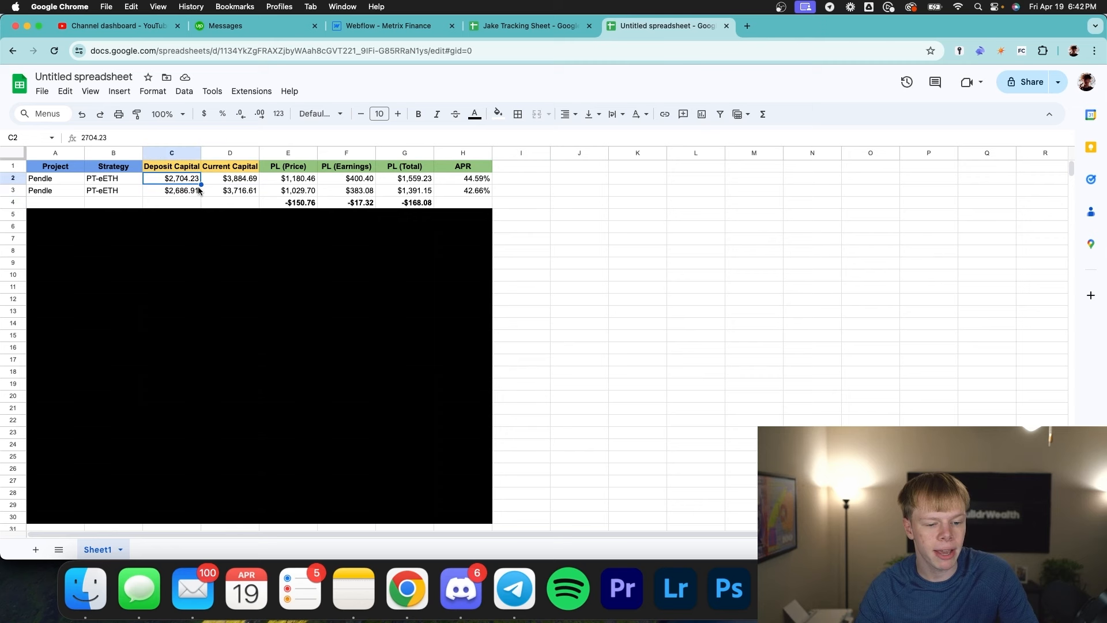
{"action": "left_click", "coordinate": [230, 190]}
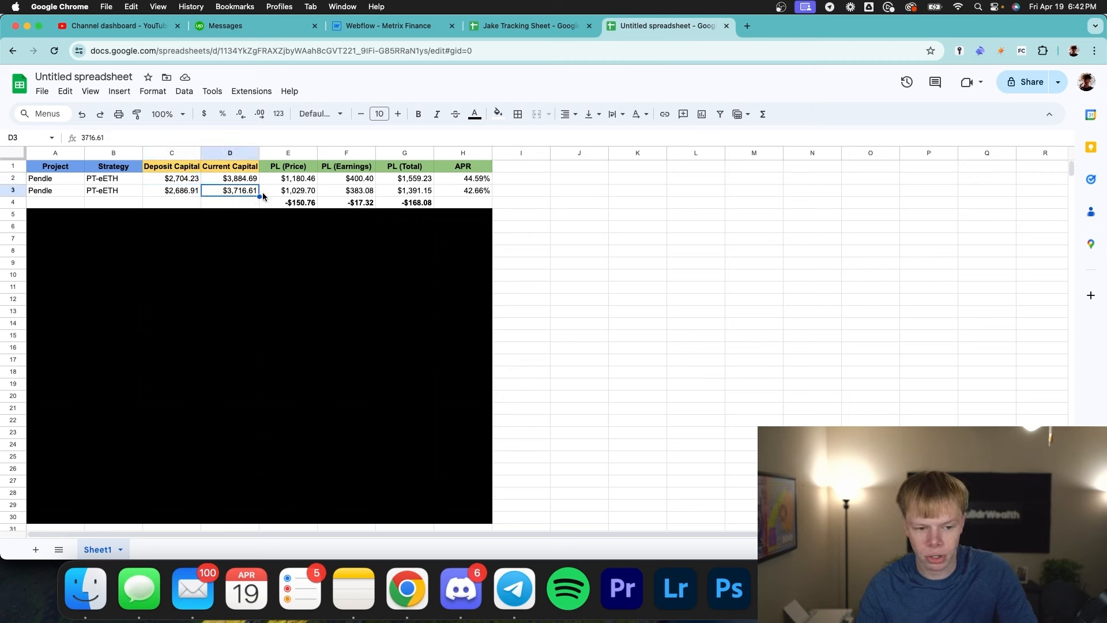
{"action": "left_click", "coordinate": [287, 190]}
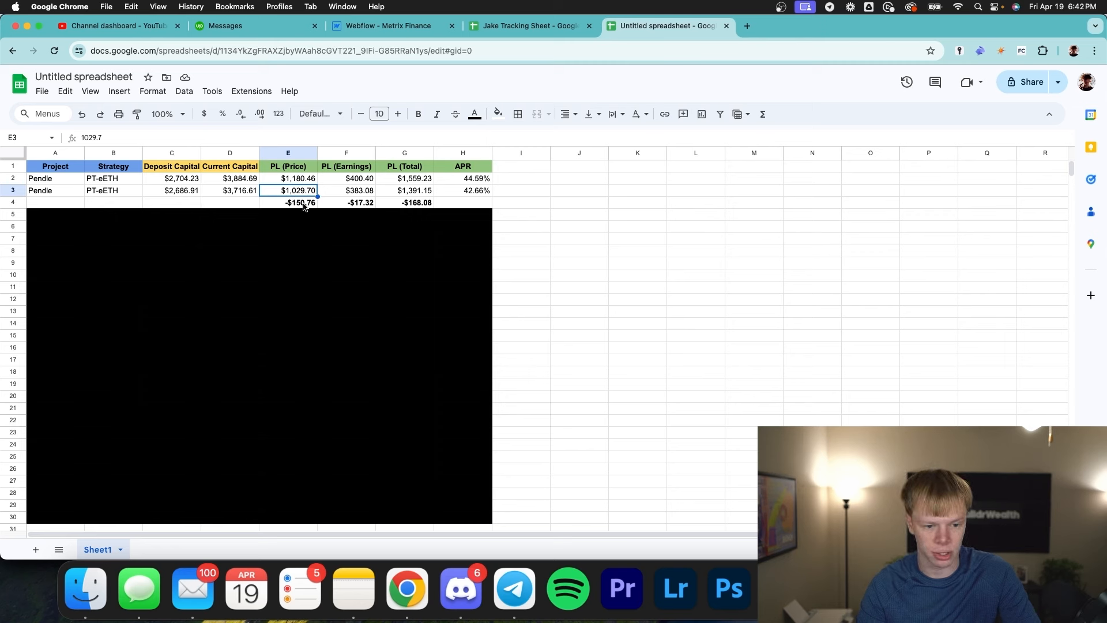
{"action": "left_click", "coordinate": [229, 178]}
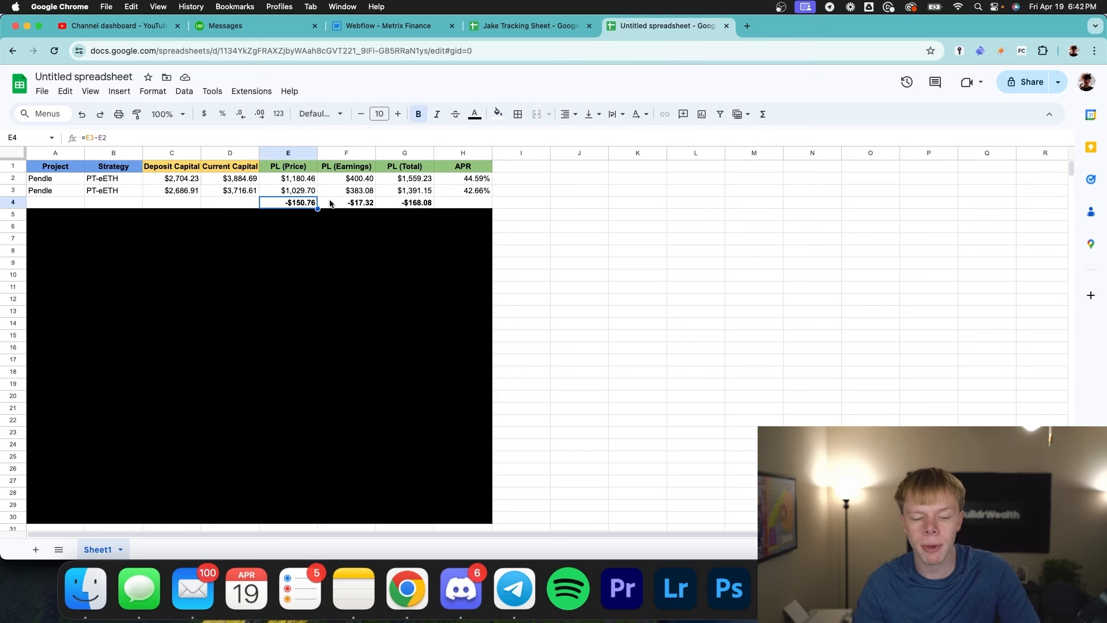
{"action": "mouse_move", "coordinate": [315, 204]}
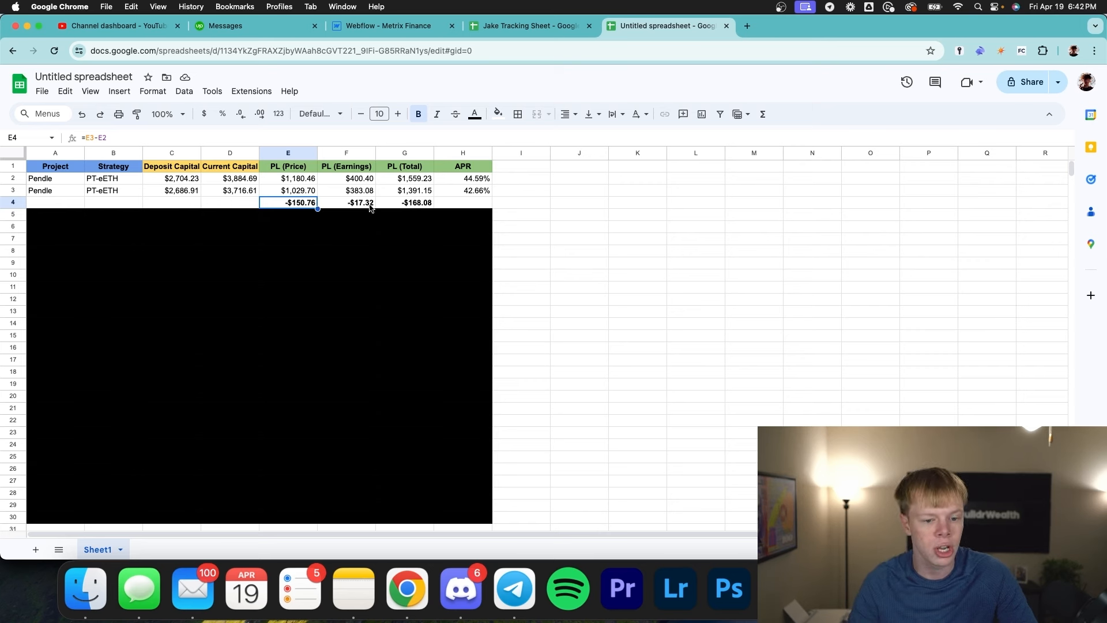
- Select both Pendle rows, then bring up the Jake Tracking Sheet dashboard near row 66
{"action": "left_click", "coordinate": [346, 203]}
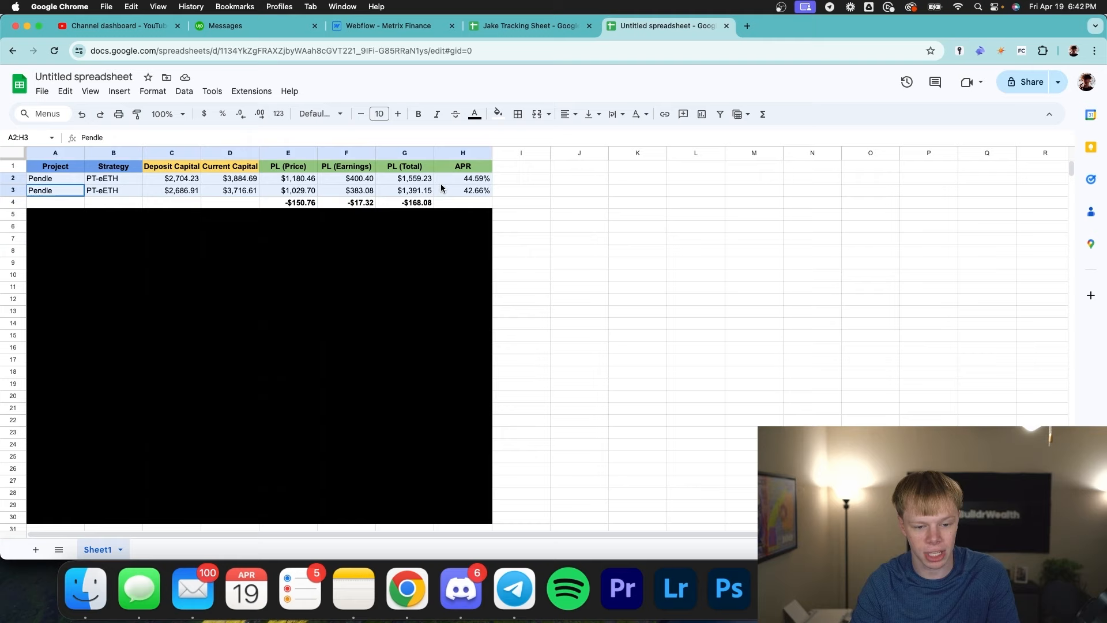
{"action": "left_click", "coordinate": [526, 25]}
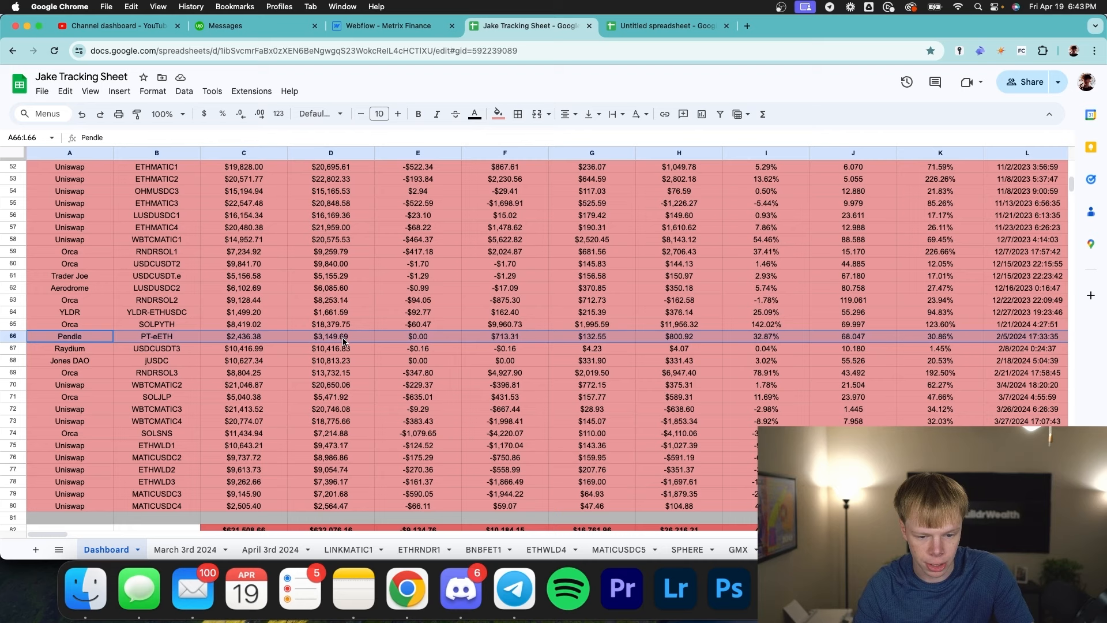
{"action": "scroll", "scroll_direction": "down", "scroll_amount": 3}
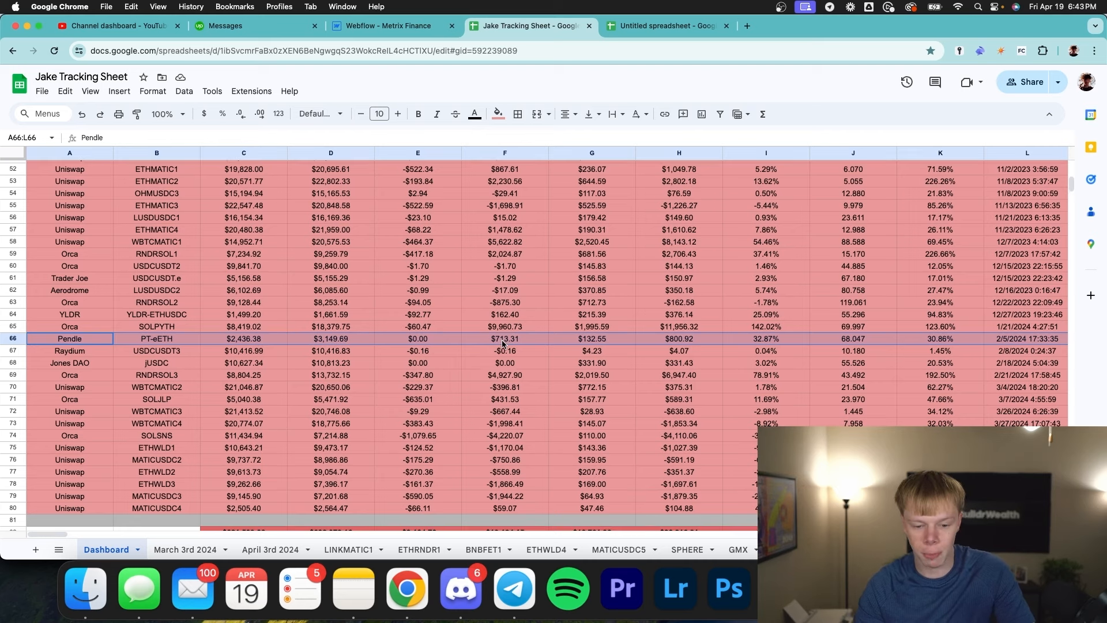
{"action": "mouse_move", "coordinate": [588, 344]}
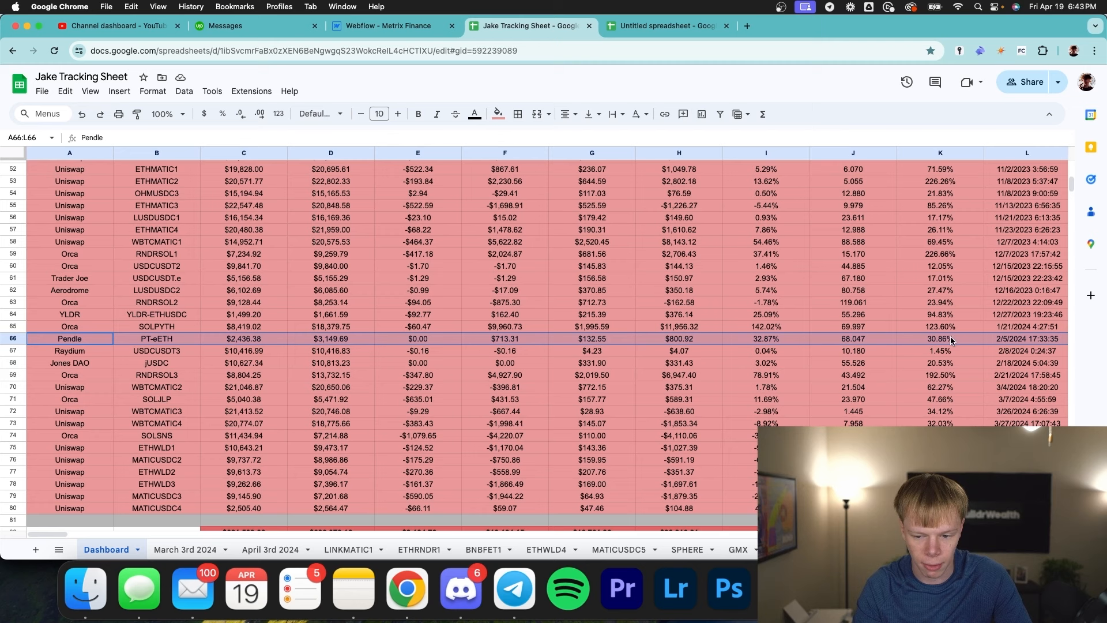
{"action": "mouse_move", "coordinate": [785, 342]}
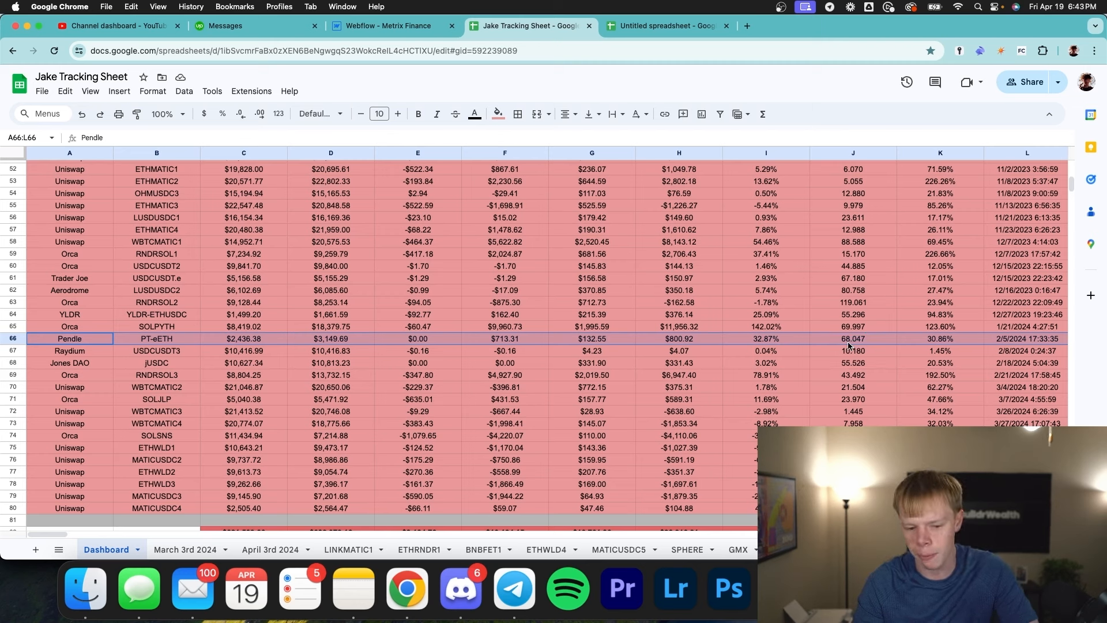
{"action": "mouse_move", "coordinate": [881, 343]}
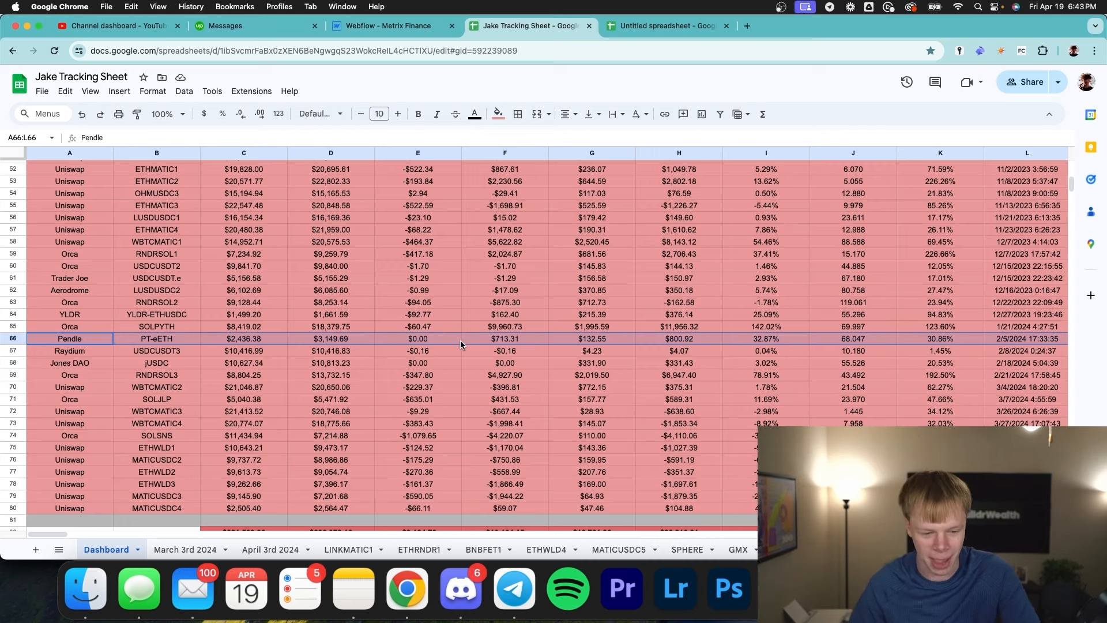
- Return to the summary and review the Uniswap WBTCMATIC deposit and current capital values
{"action": "left_click", "coordinate": [663, 26]}
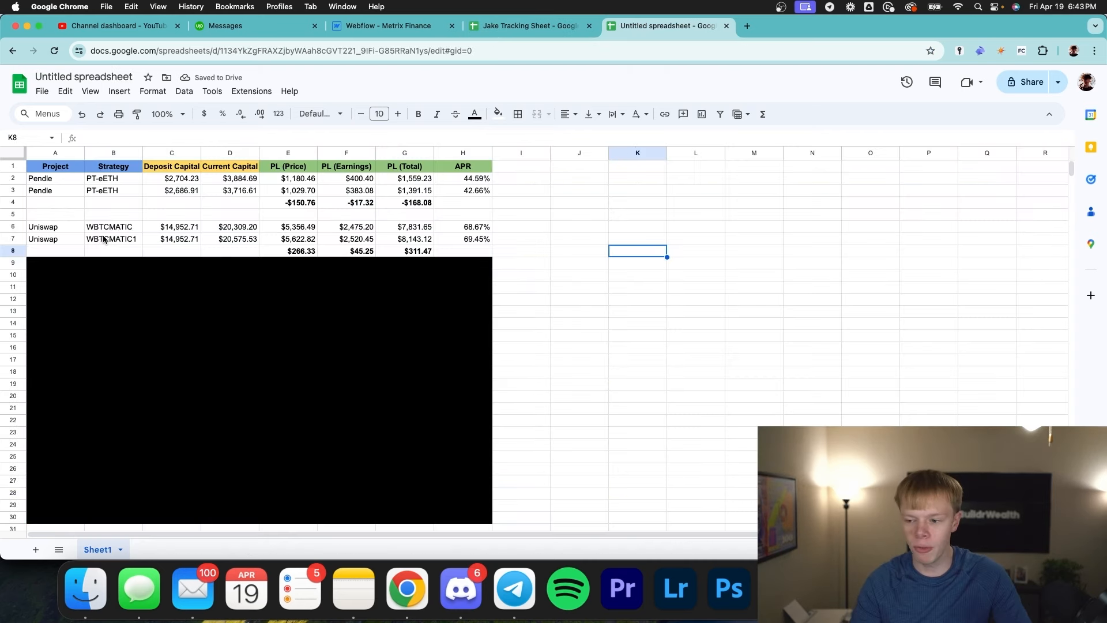
{"action": "left_click", "coordinate": [182, 114]}
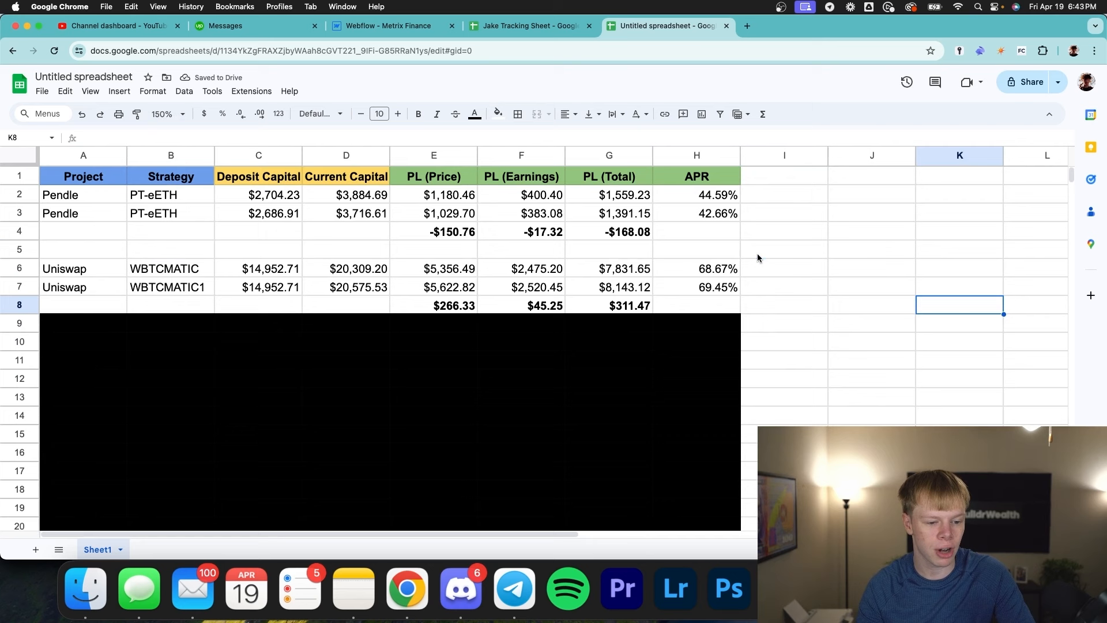
{"action": "left_click", "coordinate": [258, 268]}
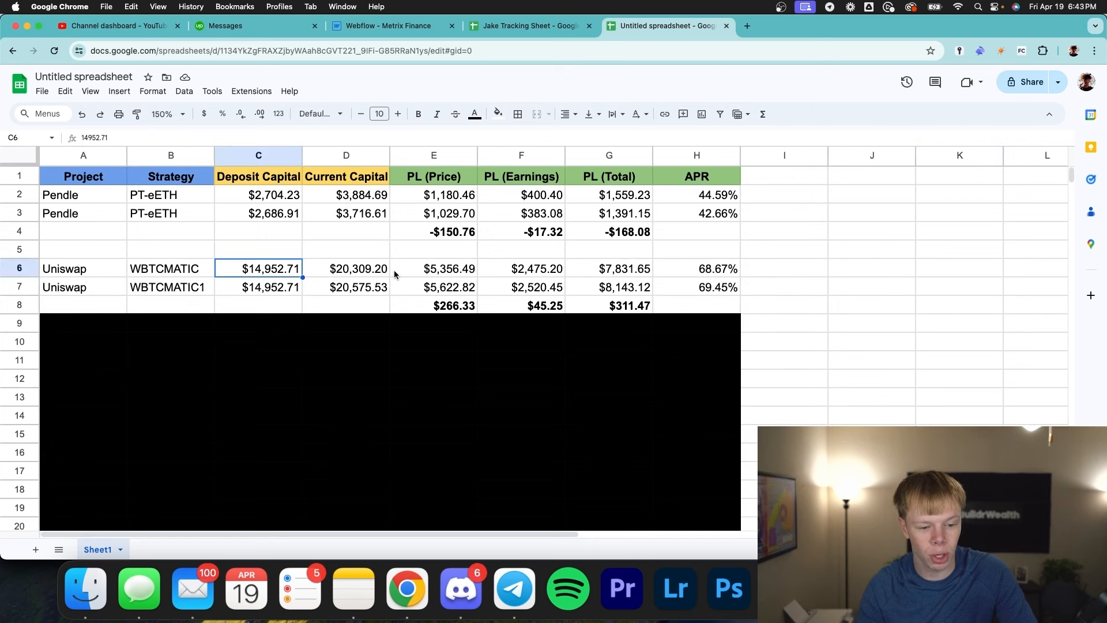
{"action": "mouse_move", "coordinate": [400, 299]}
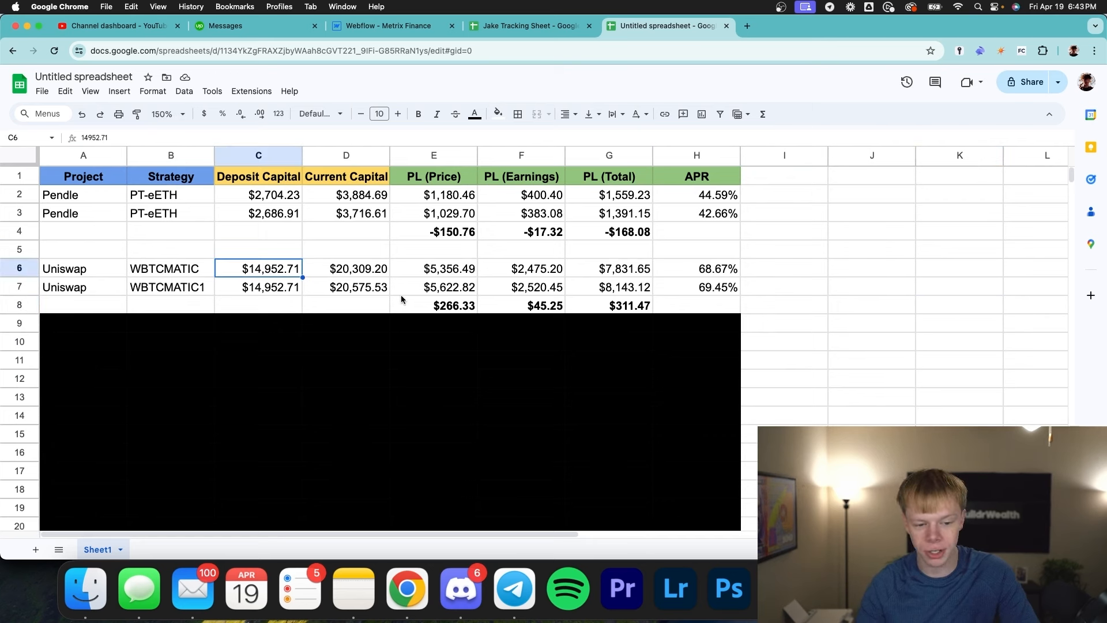
{"action": "left_click", "coordinate": [345, 286]}
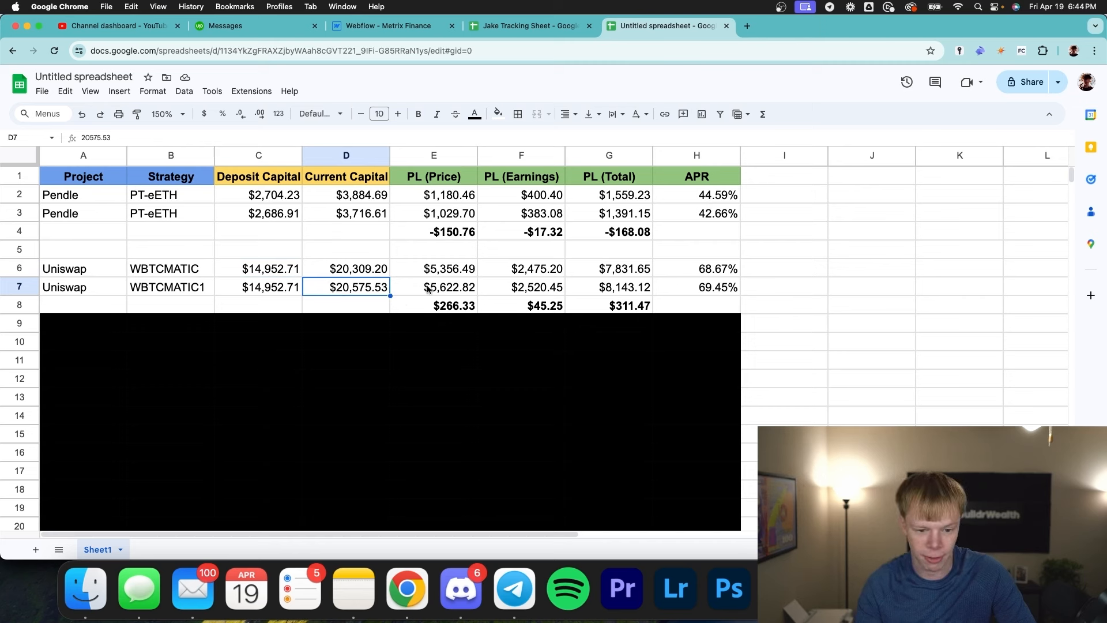
- Check the Uniswap price, earnings and total P/L difference formulas in row 8
{"action": "left_click", "coordinate": [433, 268]}
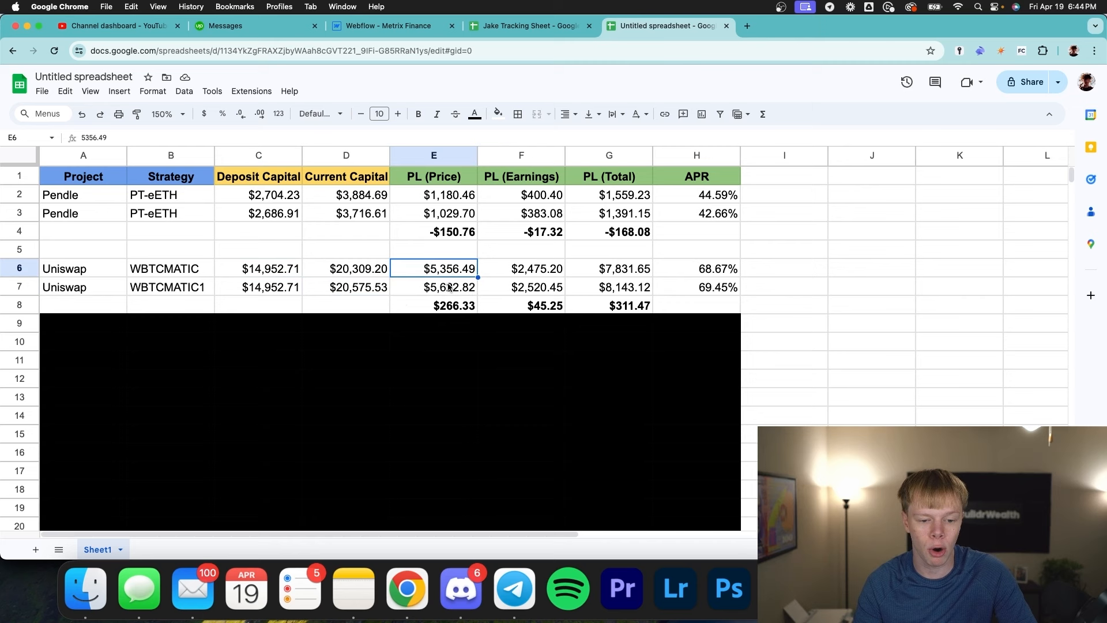
{"action": "left_click", "coordinate": [434, 305]}
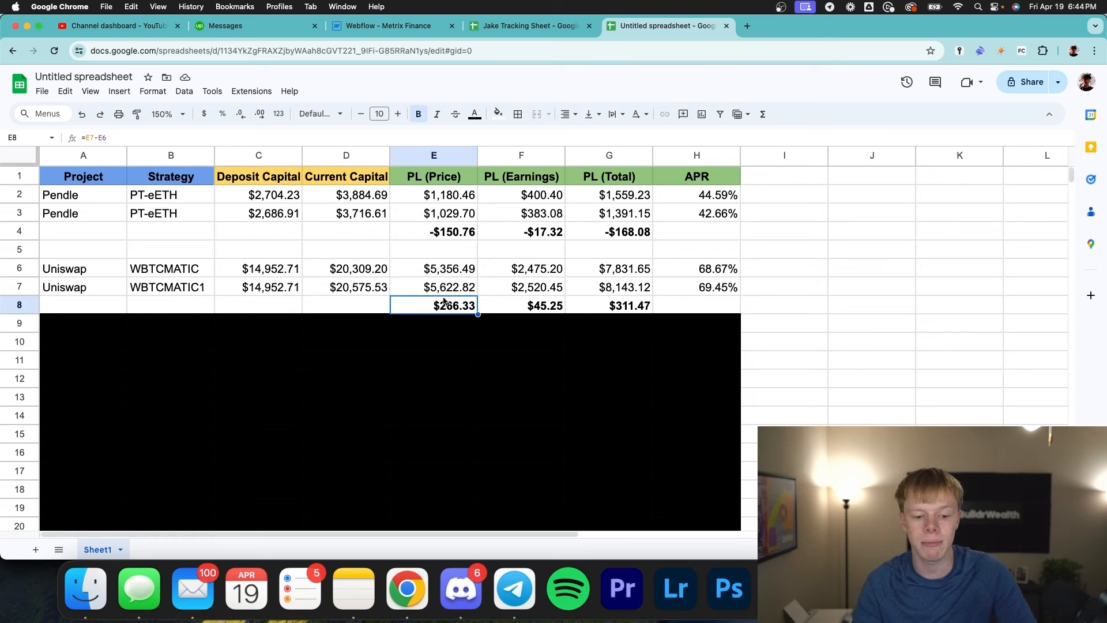
{"action": "left_click", "coordinate": [521, 305]}
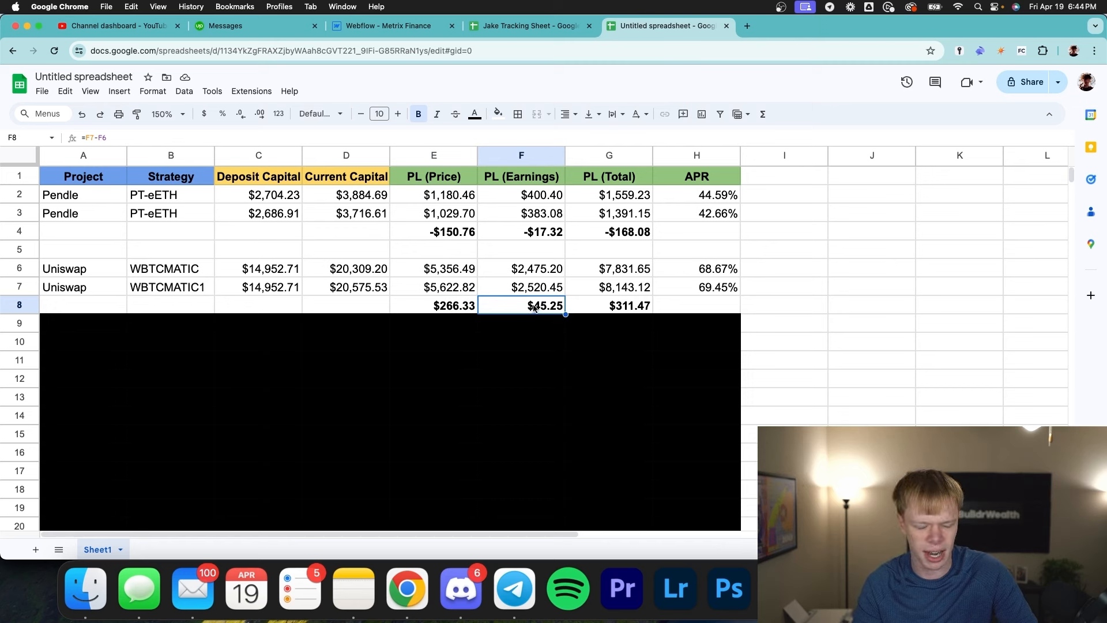
{"action": "mouse_move", "coordinate": [683, 314]}
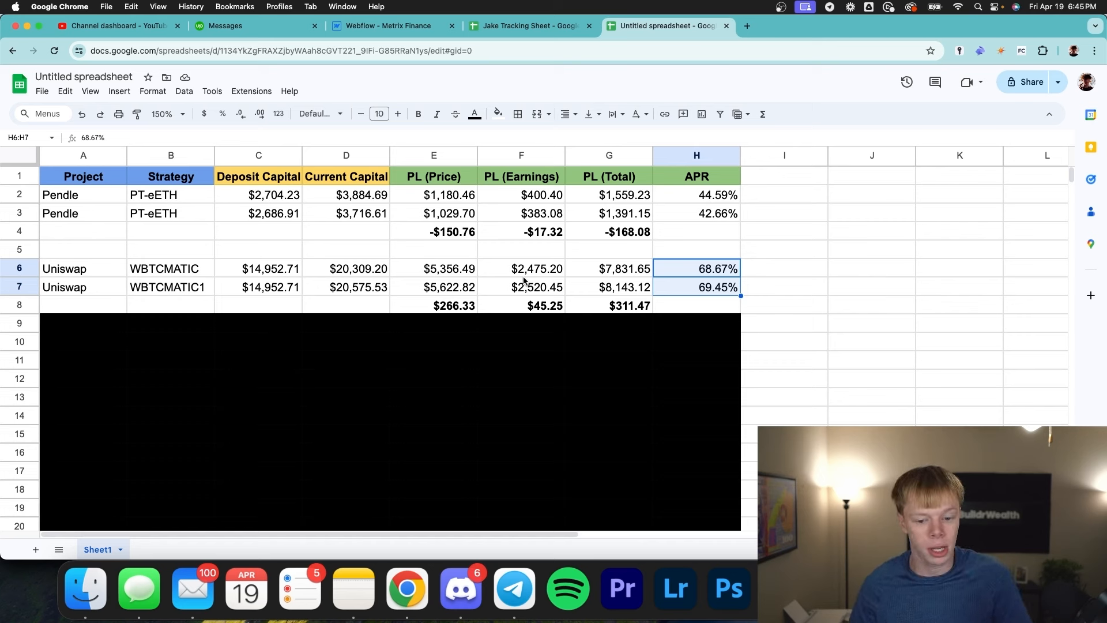
{"action": "left_click", "coordinate": [609, 305]}
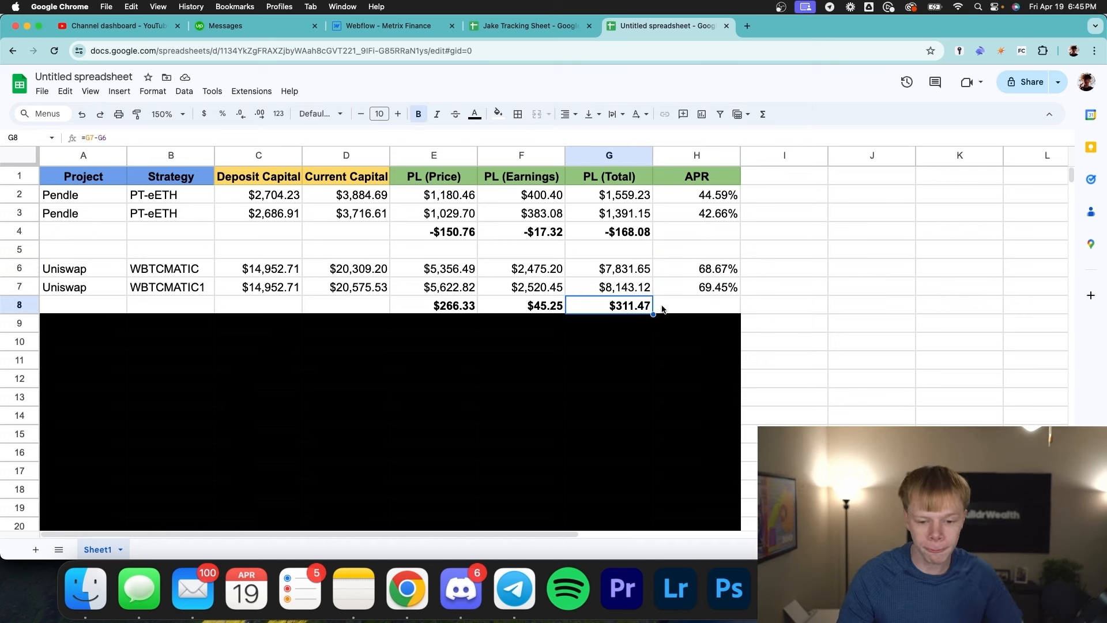
{"action": "mouse_move", "coordinate": [613, 311]}
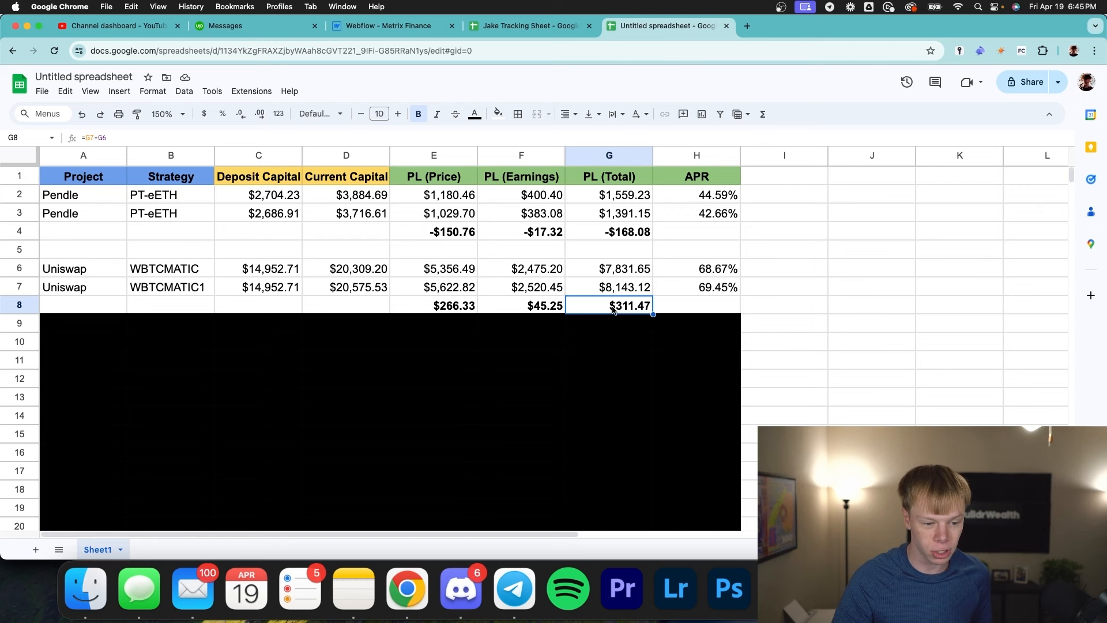
{"action": "mouse_move", "coordinate": [611, 307]}
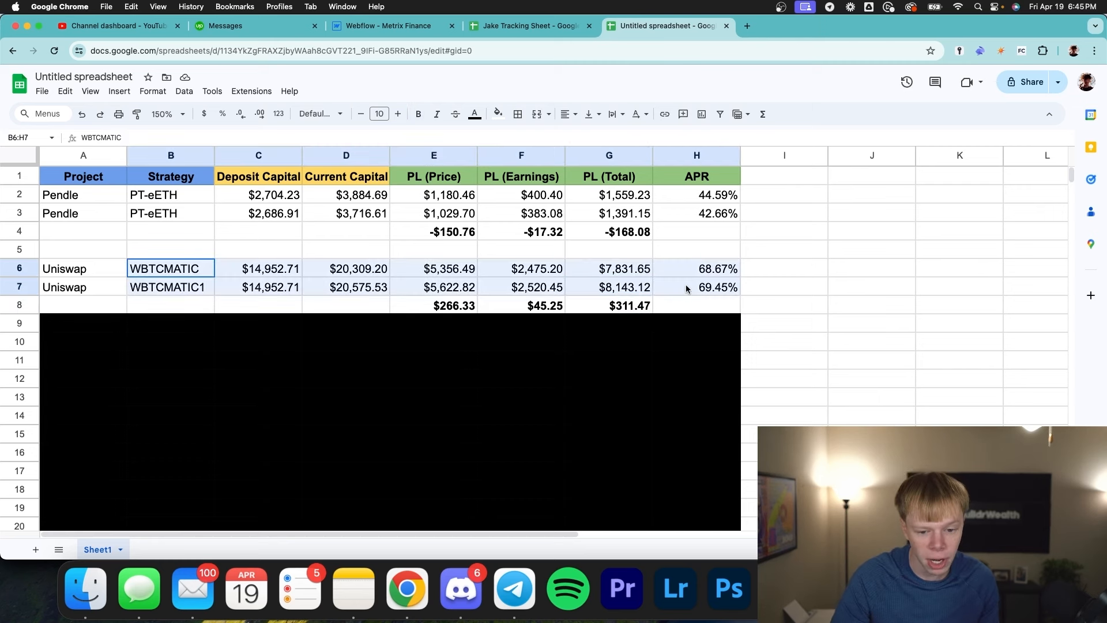
{"action": "left_click", "coordinate": [609, 286]}
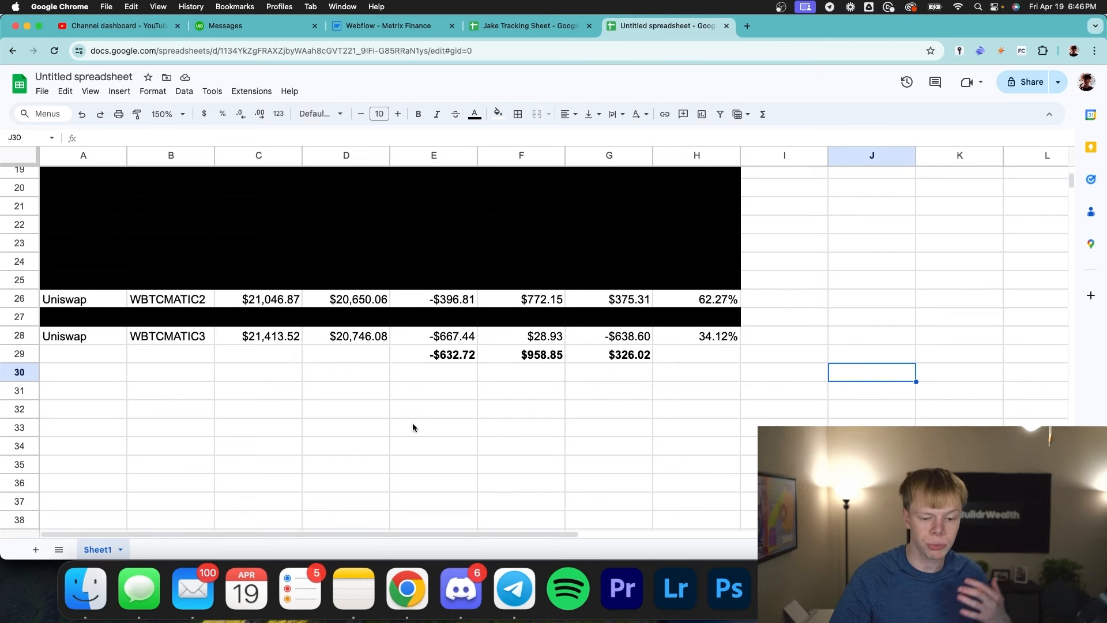
{"action": "left_click", "coordinate": [521, 298]}
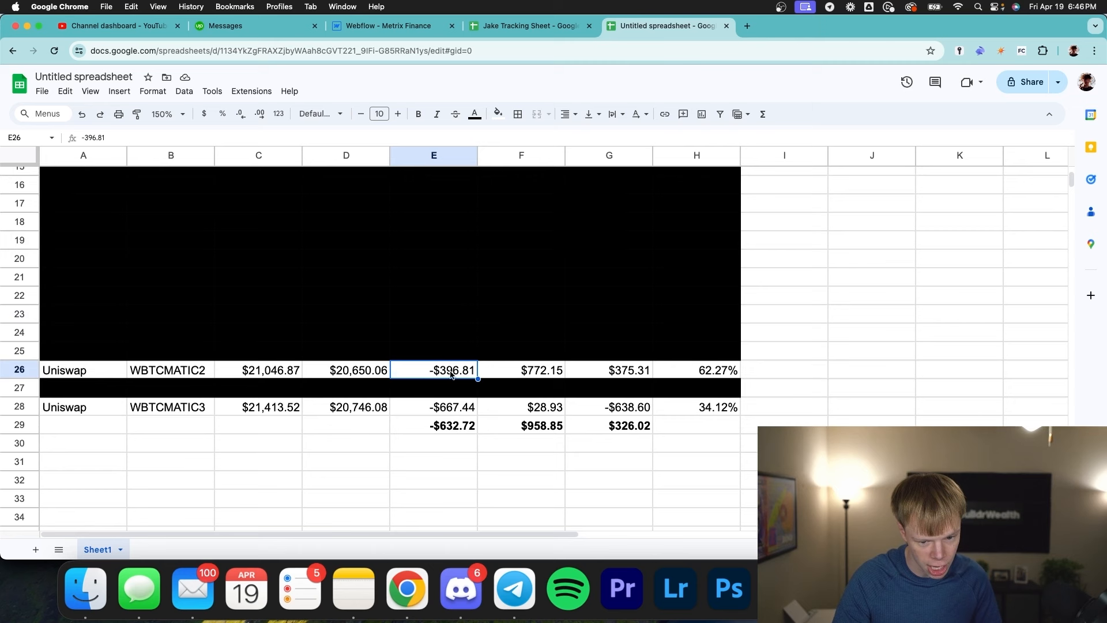
{"action": "left_click", "coordinate": [521, 370]}
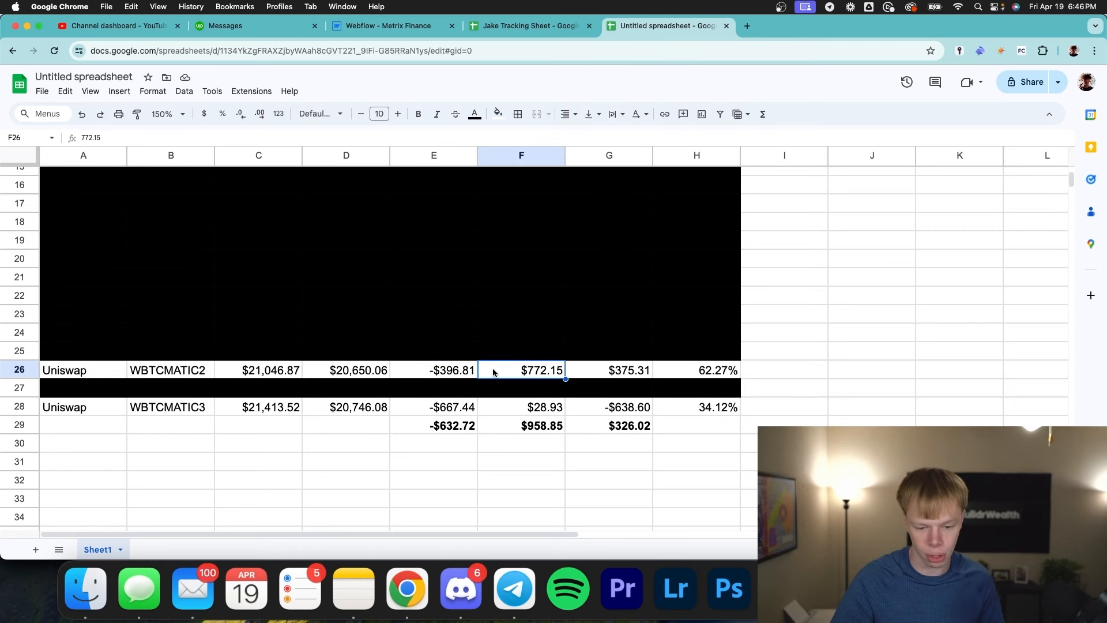
{"action": "left_click", "coordinate": [608, 369]}
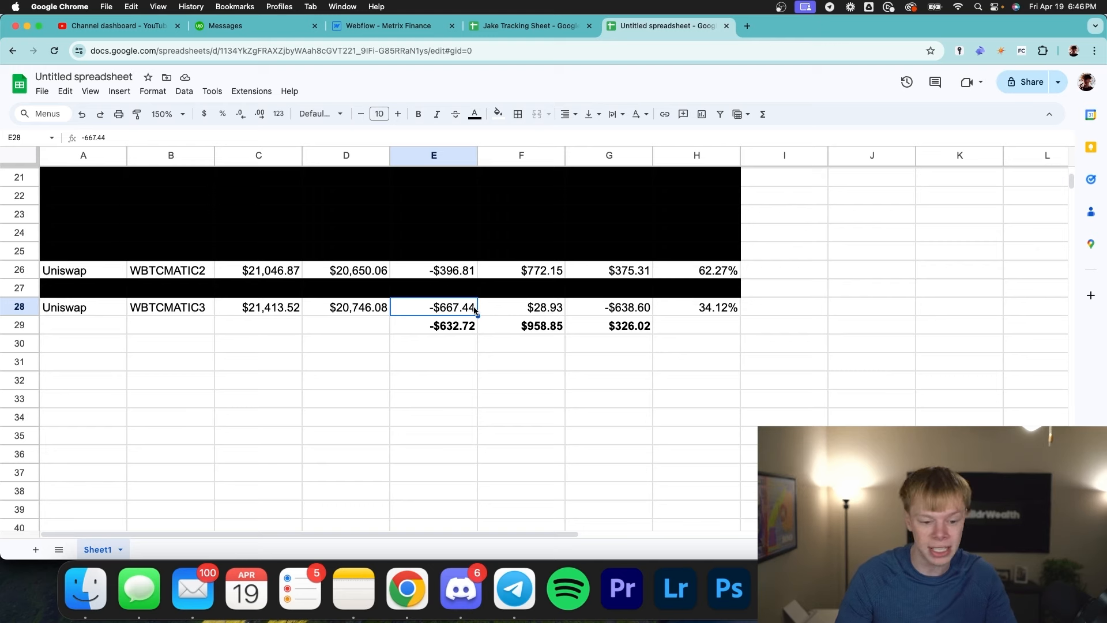
{"action": "left_click", "coordinate": [522, 307]}
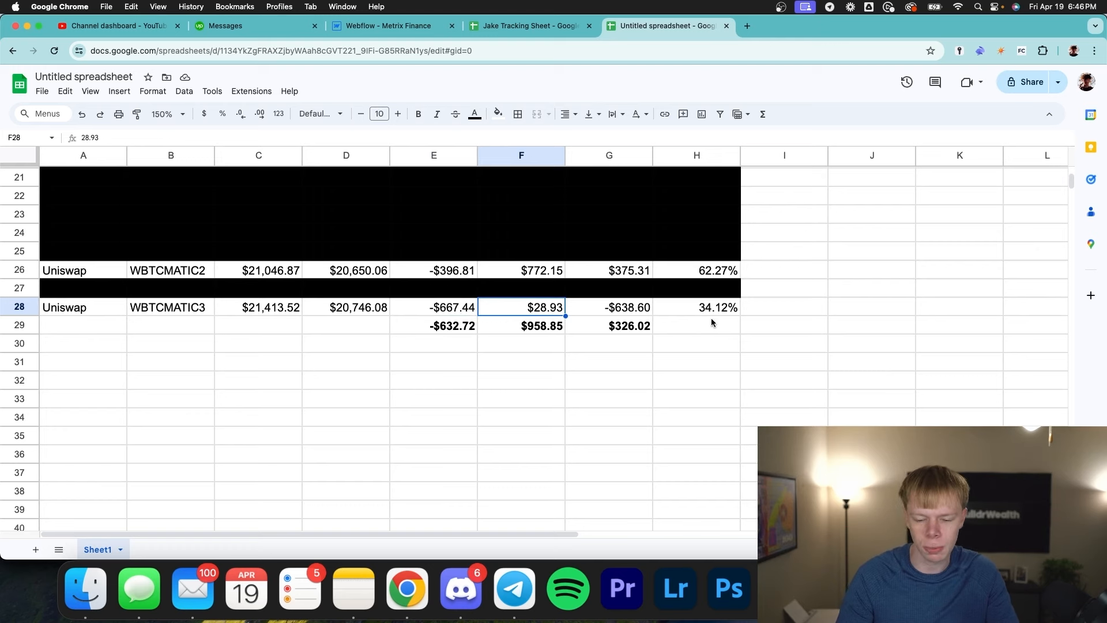
{"action": "left_click", "coordinate": [696, 307]}
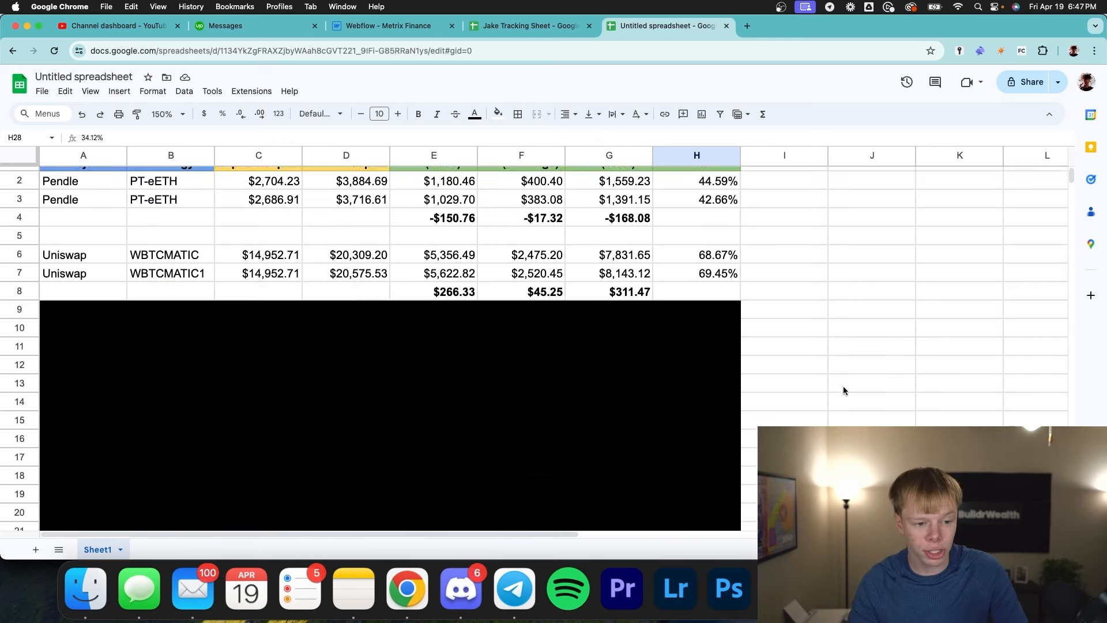
{"action": "scroll", "scroll_direction": "down", "scroll_amount": 3}
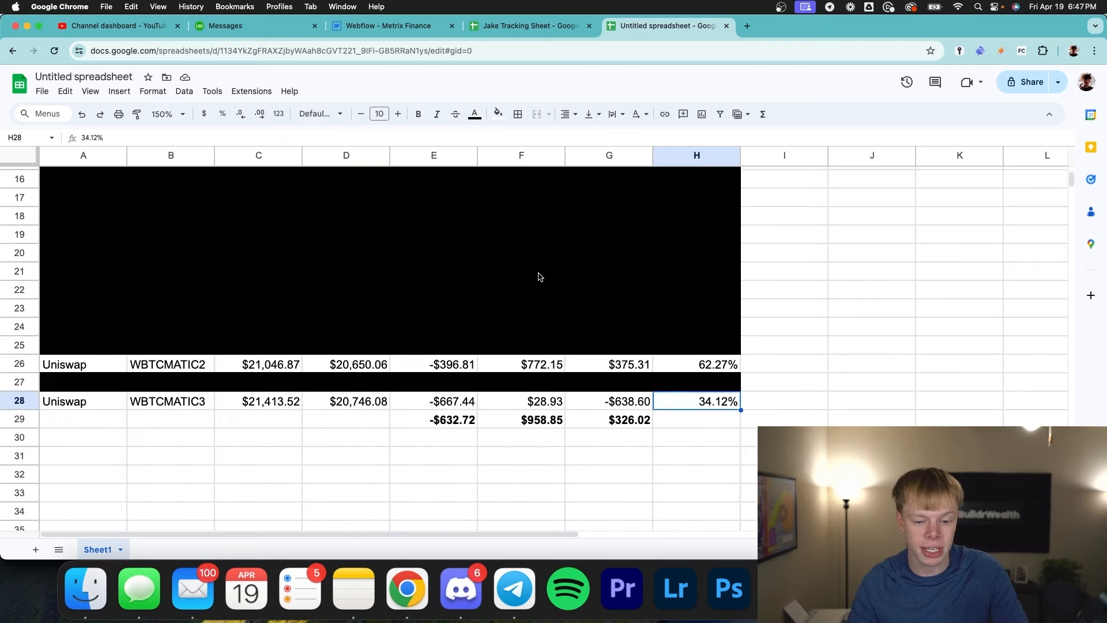
{"action": "scroll", "scroll_direction": "down", "scroll_amount": 3}
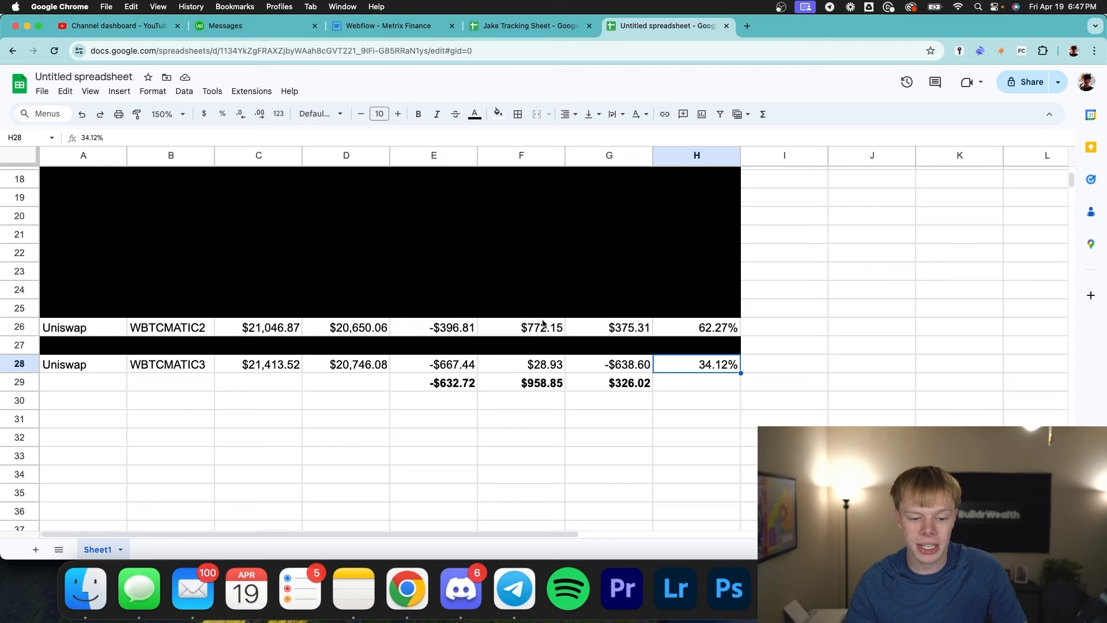
{"action": "scroll", "scroll_direction": "up", "scroll_amount": 3}
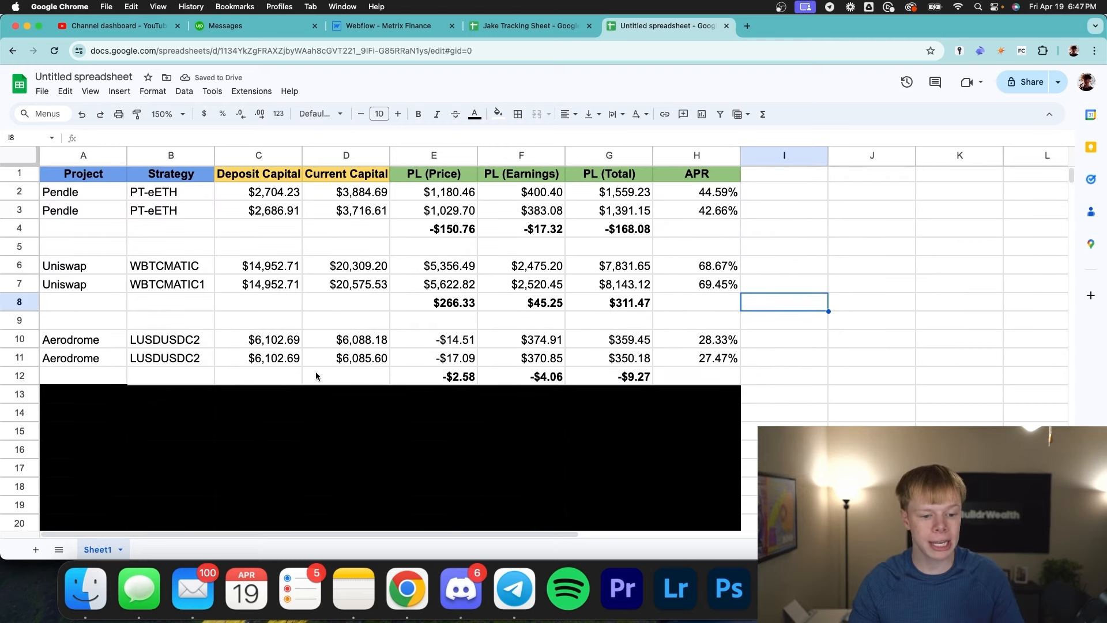
- Review the Aerodrome LUSDUSDC2 rows and their -$2.58 / -$4.06 / -$9.27 difference row
{"action": "scroll", "scroll_direction": "down", "scroll_amount": 3}
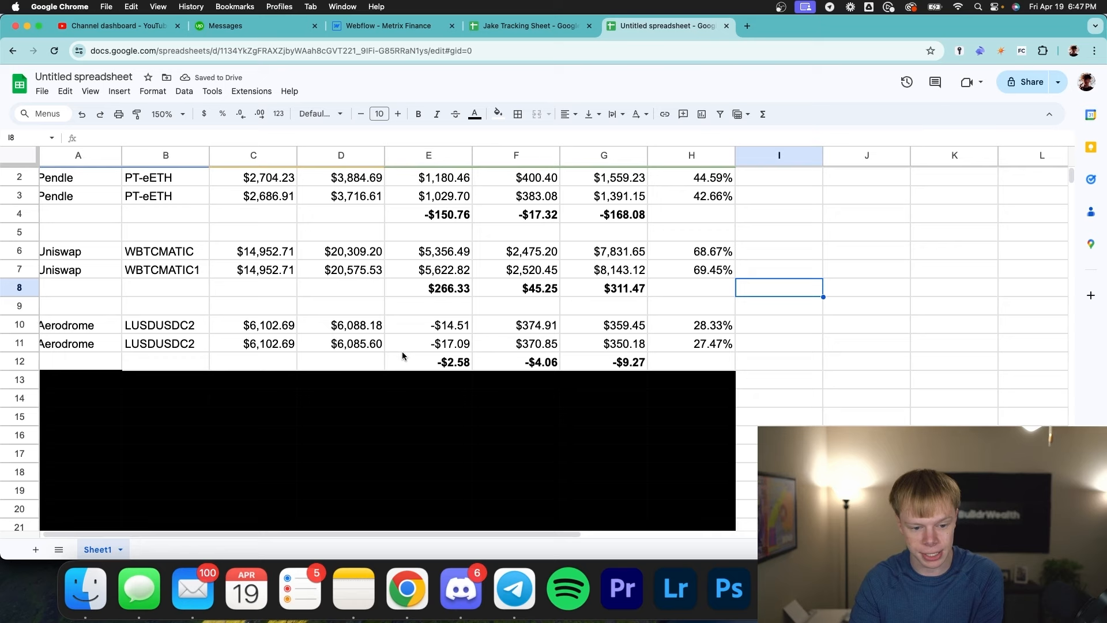
{"action": "left_click", "coordinate": [521, 362]}
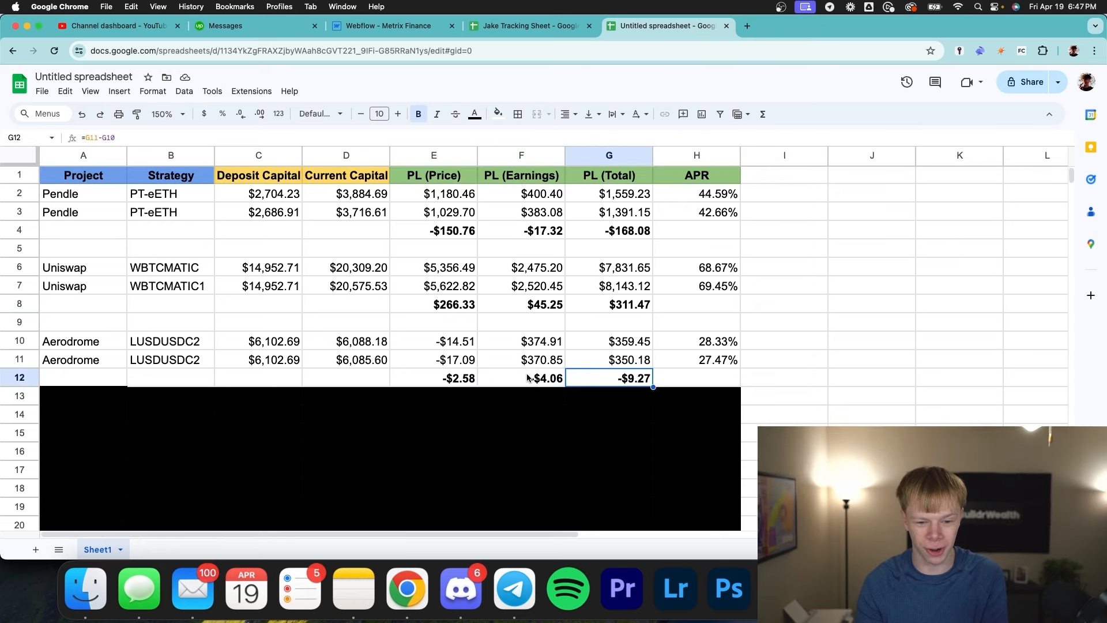
{"action": "left_click", "coordinate": [521, 378]}
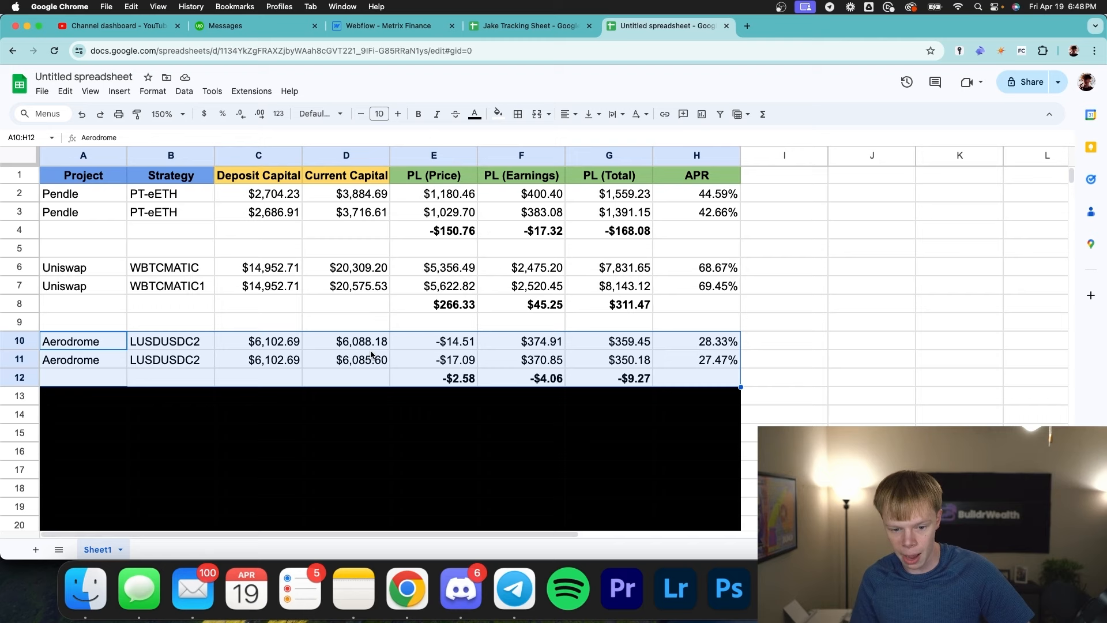
{"action": "mouse_move", "coordinate": [604, 360]}
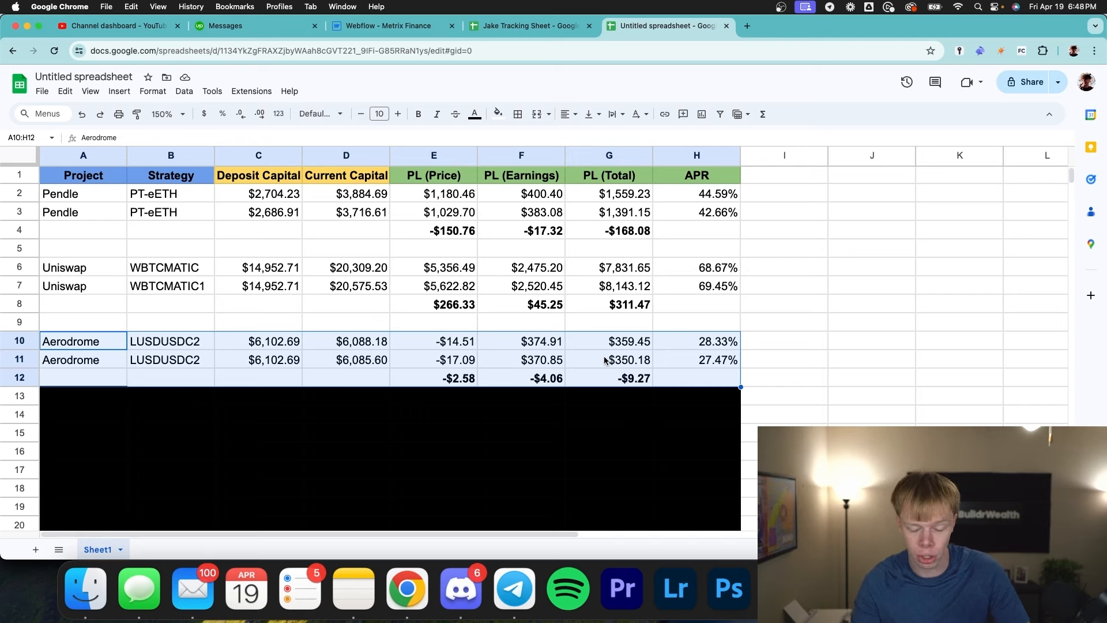
{"action": "left_click", "coordinate": [609, 360]}
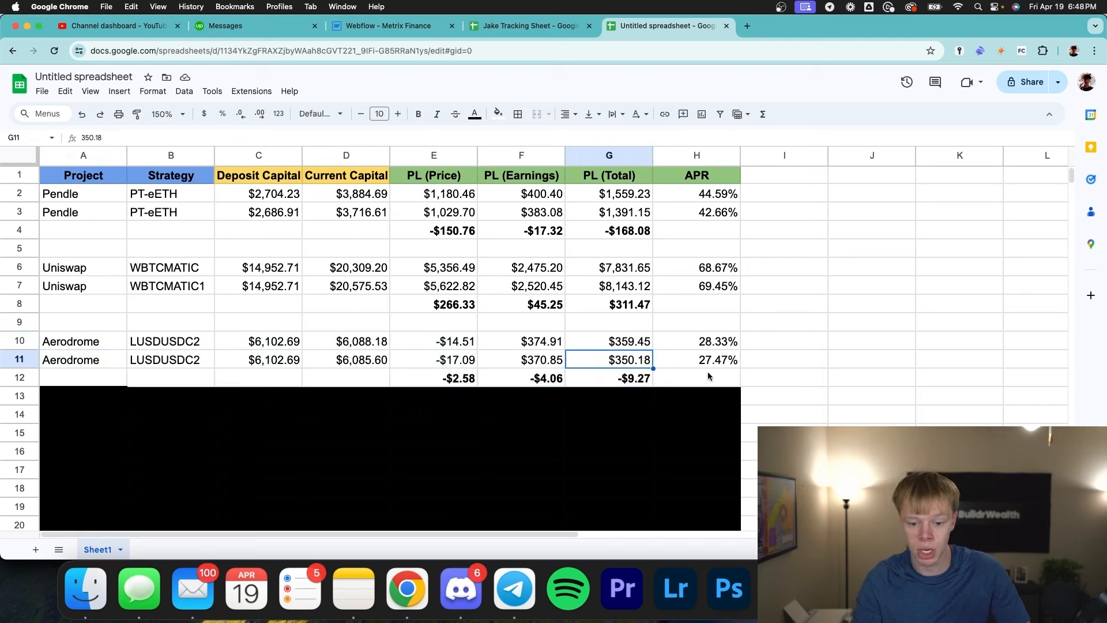
{"action": "left_click", "coordinate": [696, 377]}
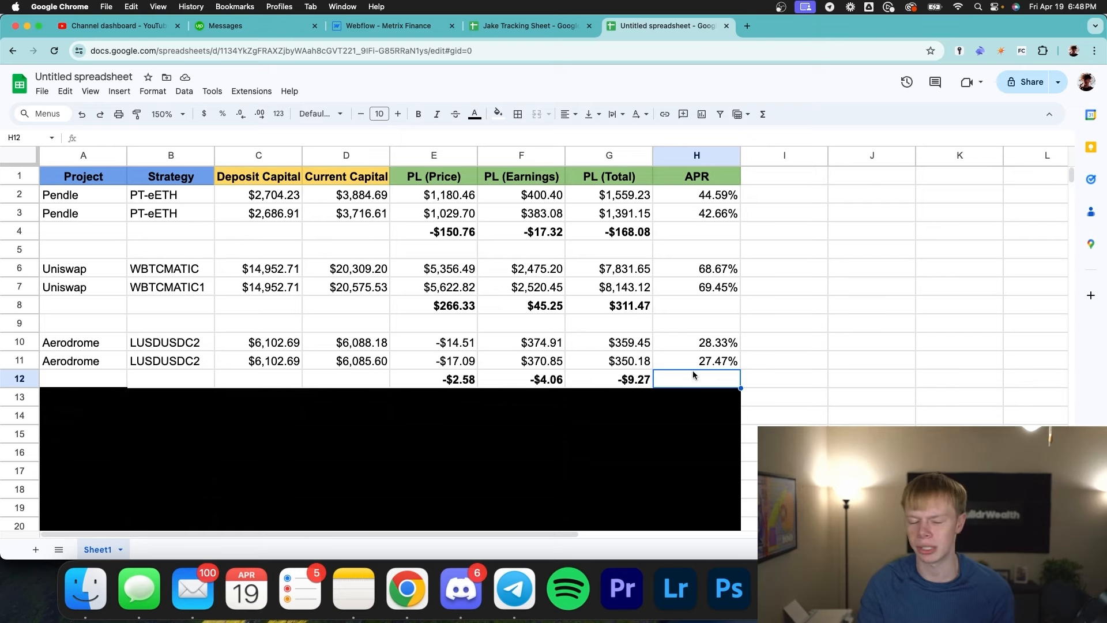
{"action": "mouse_move", "coordinate": [254, 283]}
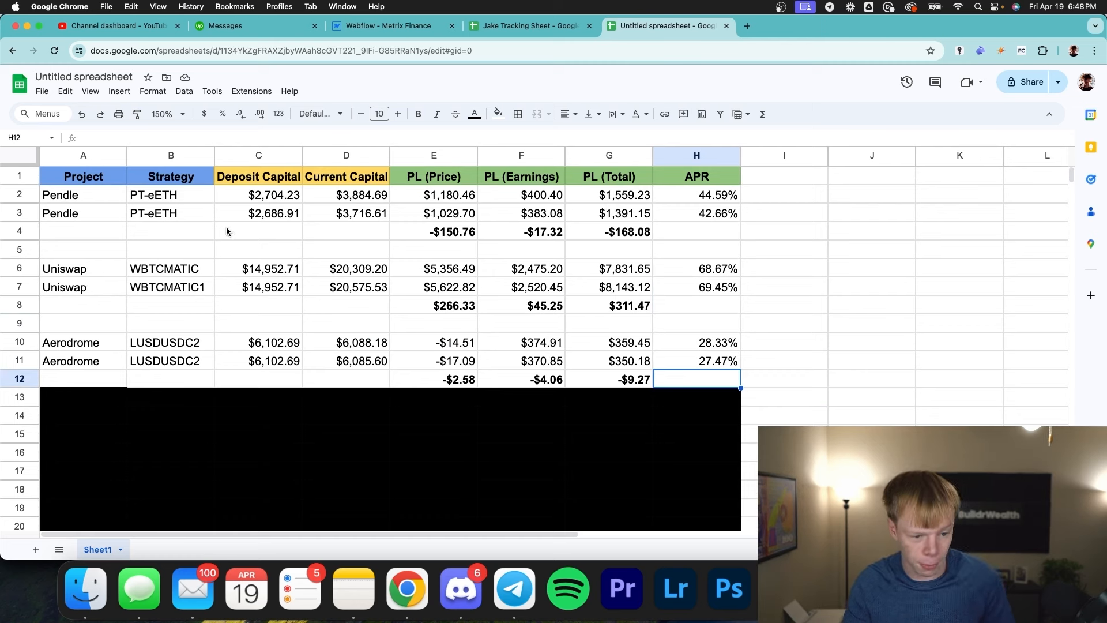
{"action": "mouse_move", "coordinate": [327, 234]}
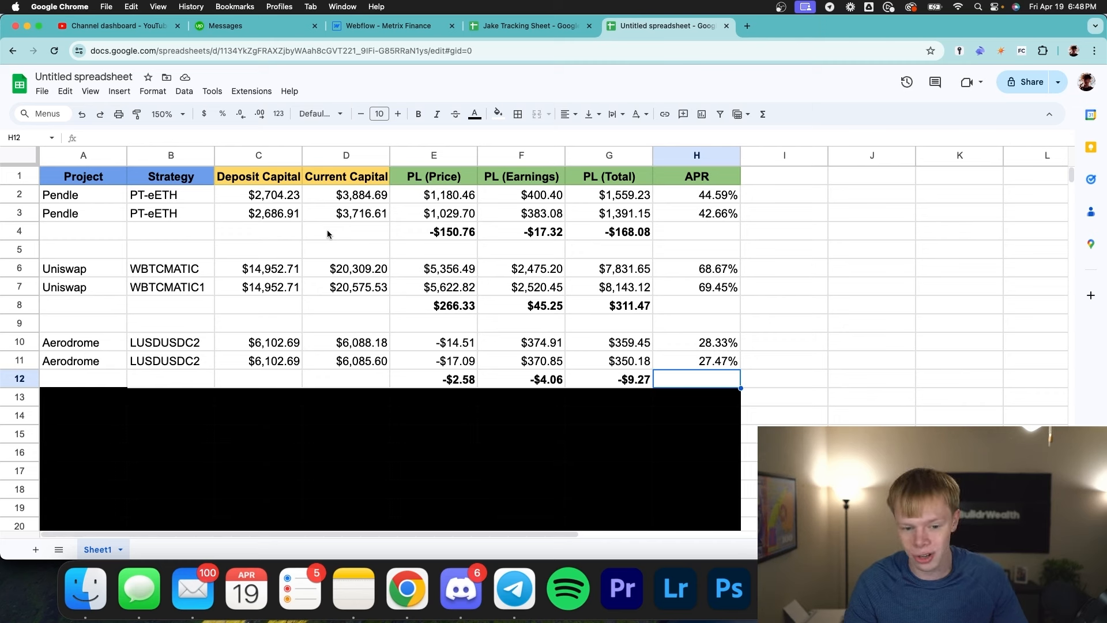
{"action": "mouse_move", "coordinate": [330, 235]}
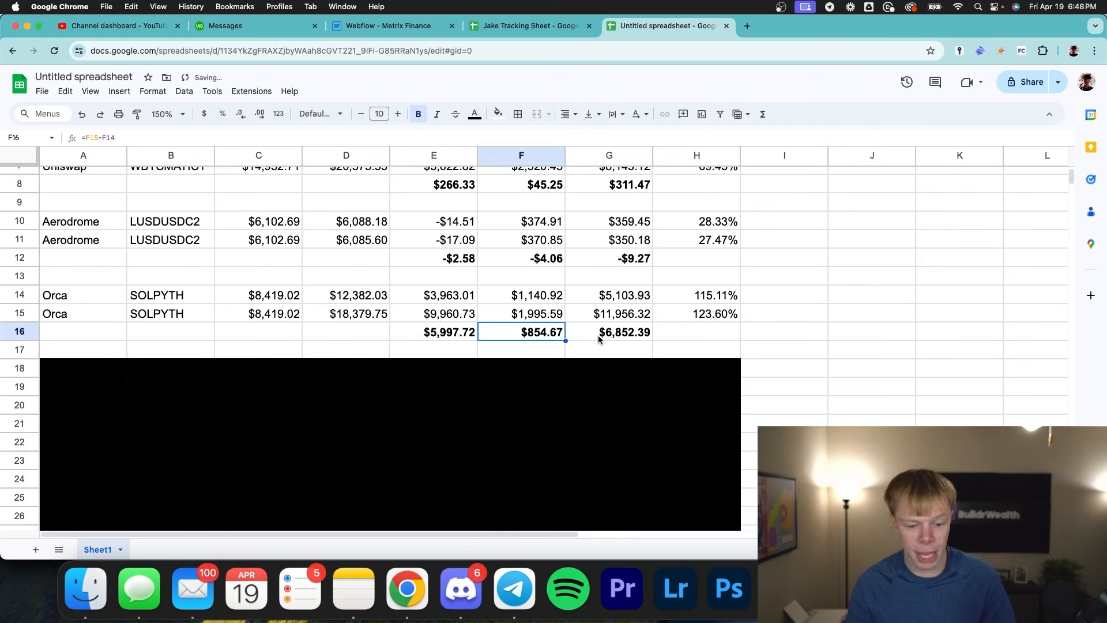
{"action": "mouse_move", "coordinate": [671, 330]}
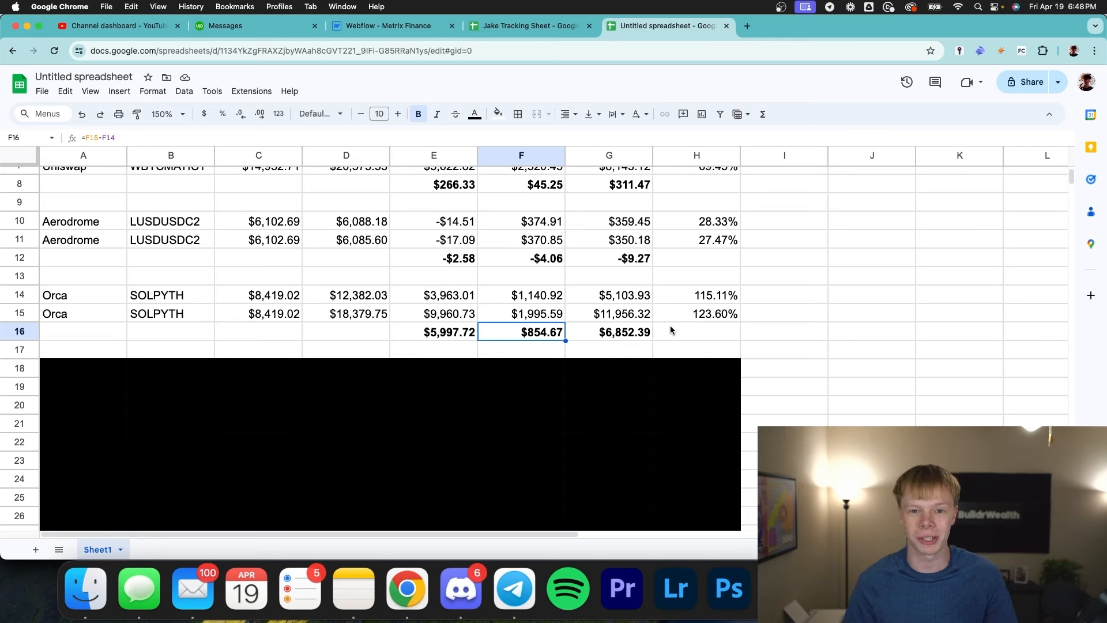
{"action": "mouse_move", "coordinate": [288, 305]}
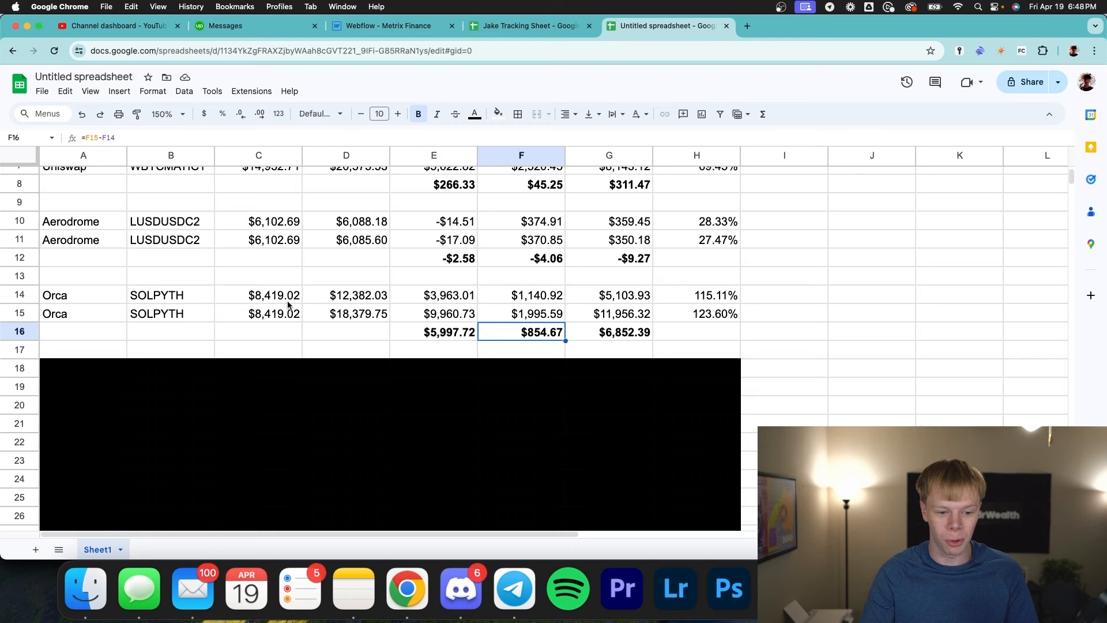
- Review the Orca SOLPYTH P/L, fees and combined subtotal formulas
{"action": "left_click", "coordinate": [258, 294]}
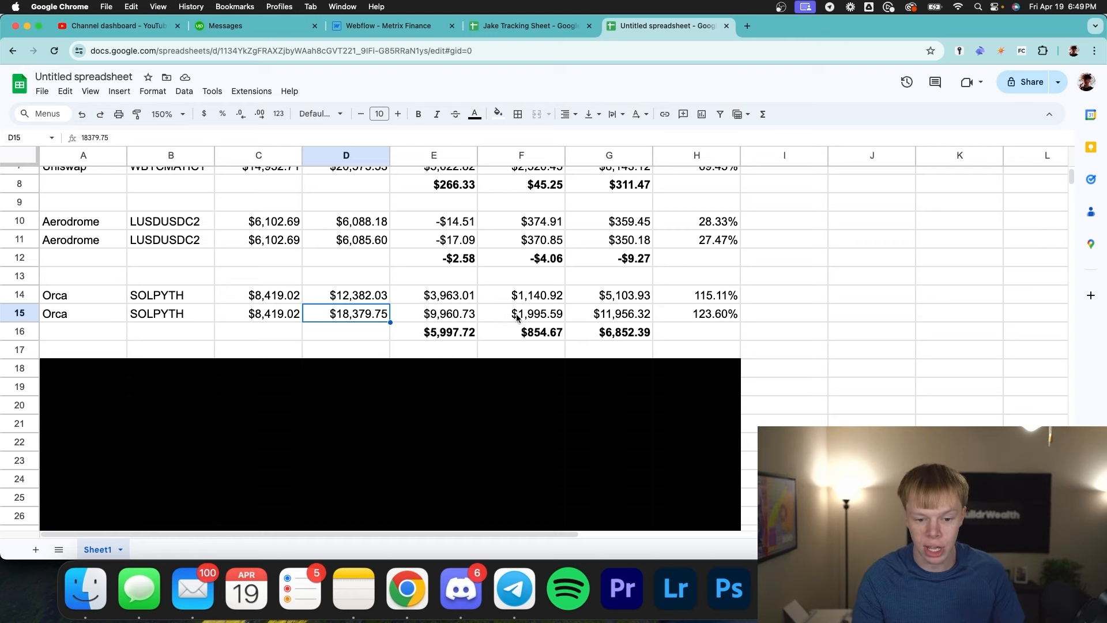
{"action": "left_click", "coordinate": [522, 313]}
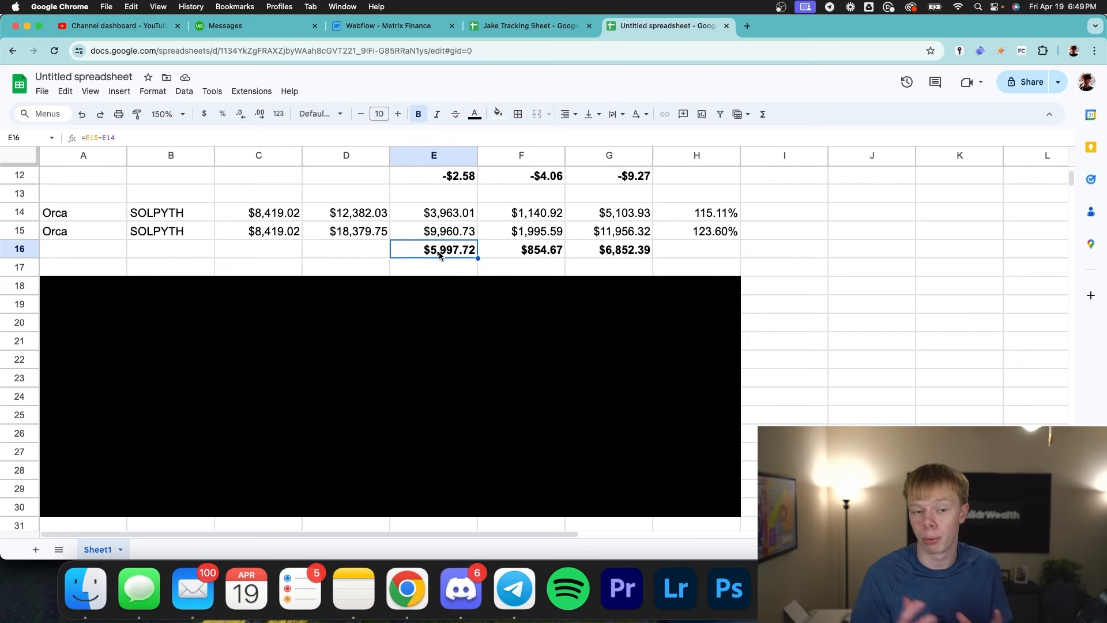
{"action": "left_click", "coordinate": [522, 250]}
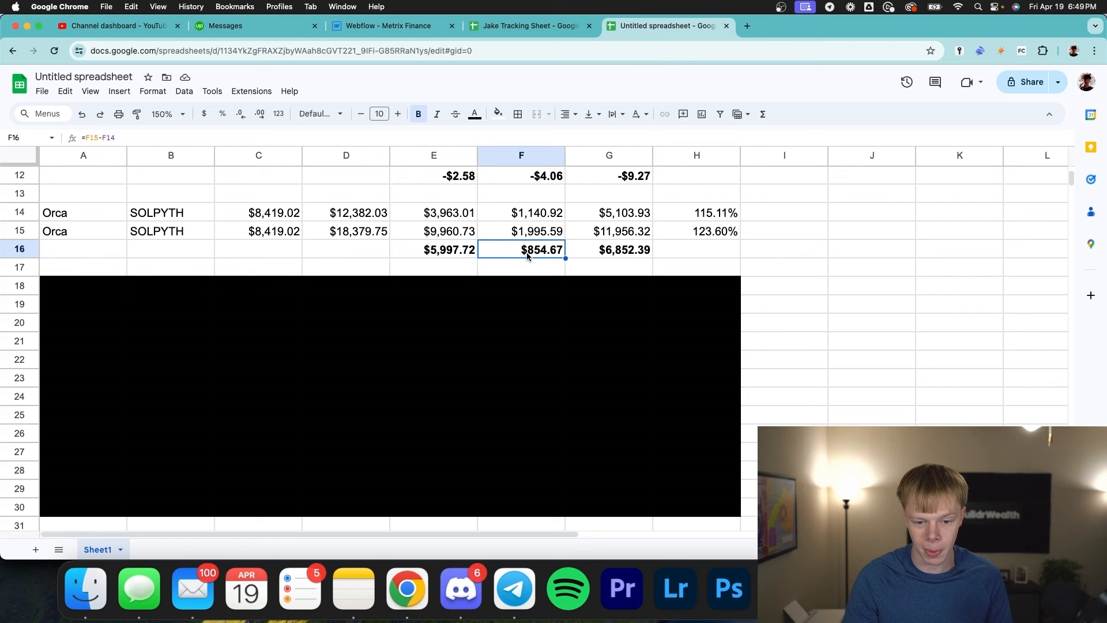
{"action": "left_click", "coordinate": [608, 249]}
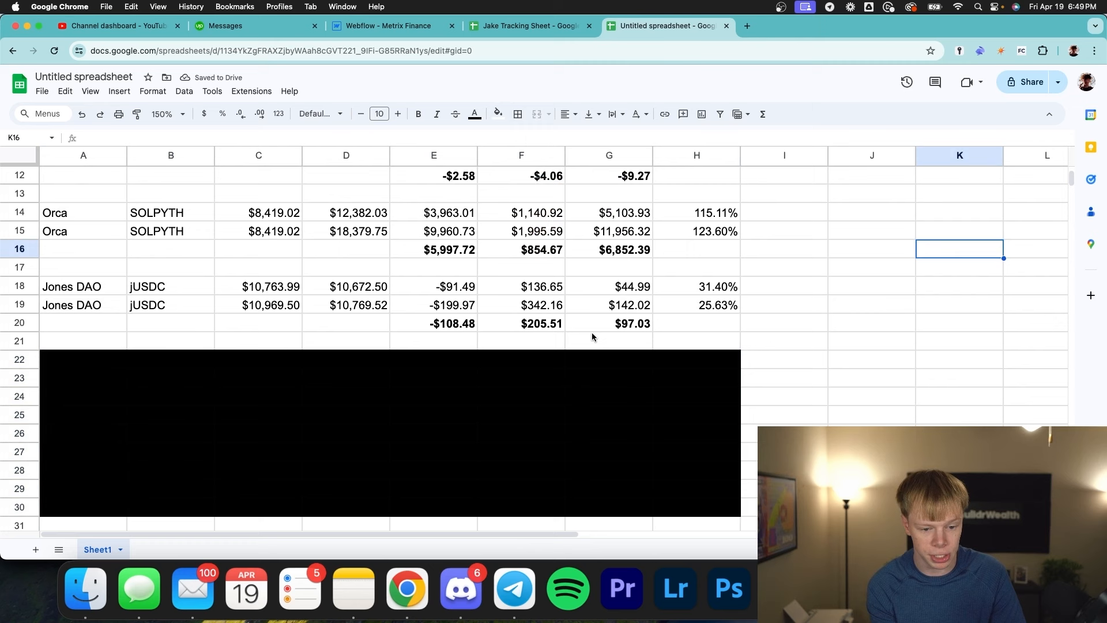
- Replace the Jones DAO P/L subtotal in E20 with =E19-E18 and recheck the fees subtotal
{"action": "left_click", "coordinate": [521, 324]}
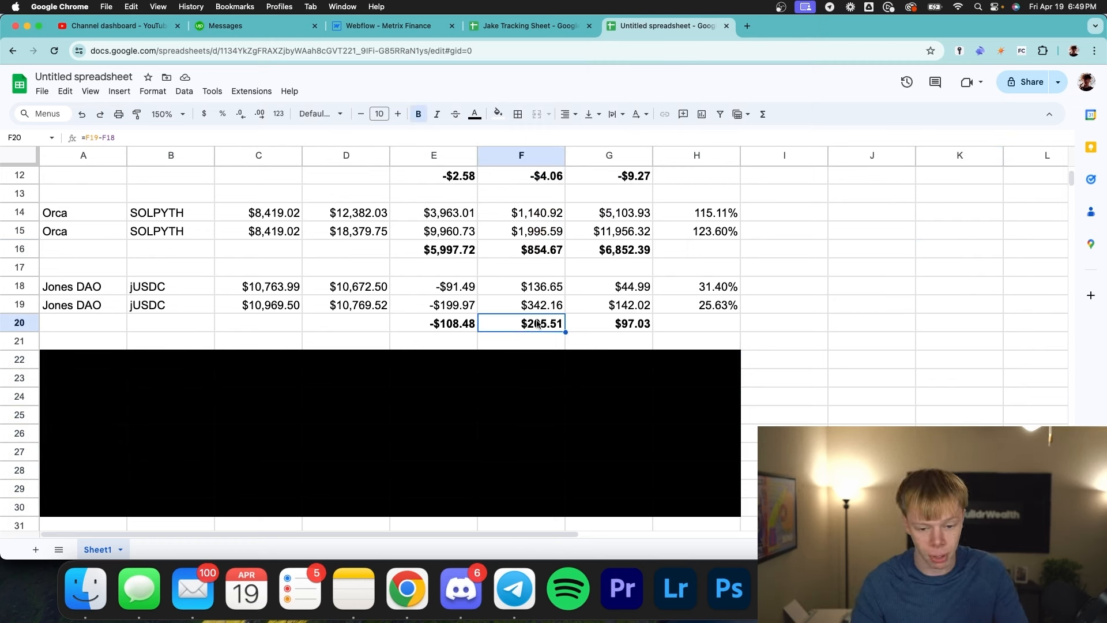
{"action": "mouse_move", "coordinate": [642, 328]}
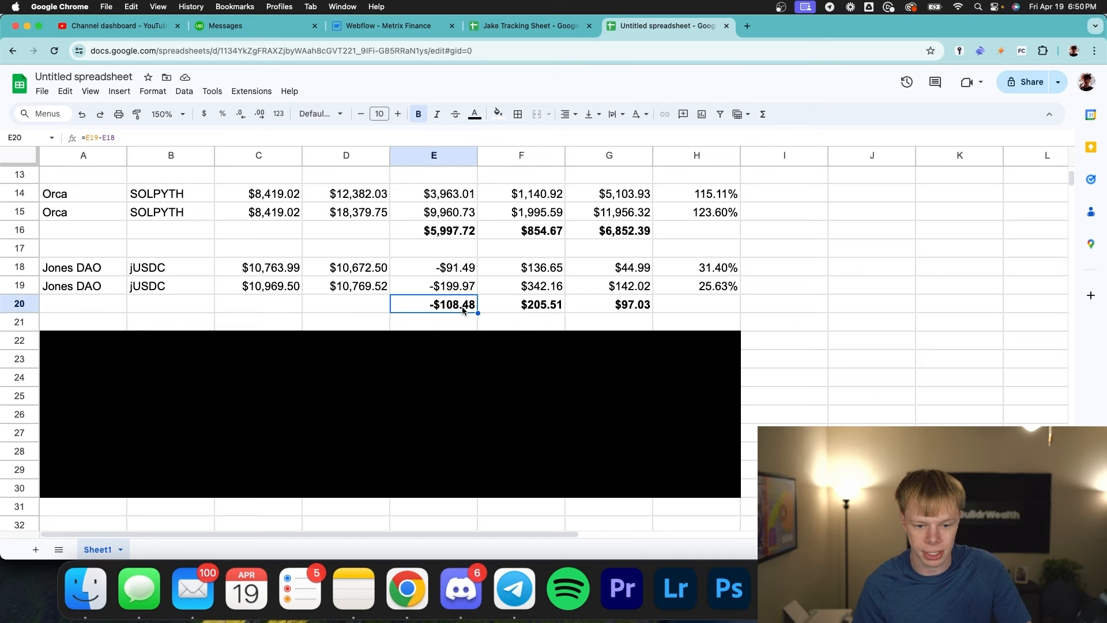
{"action": "key", "text": "Delete"}
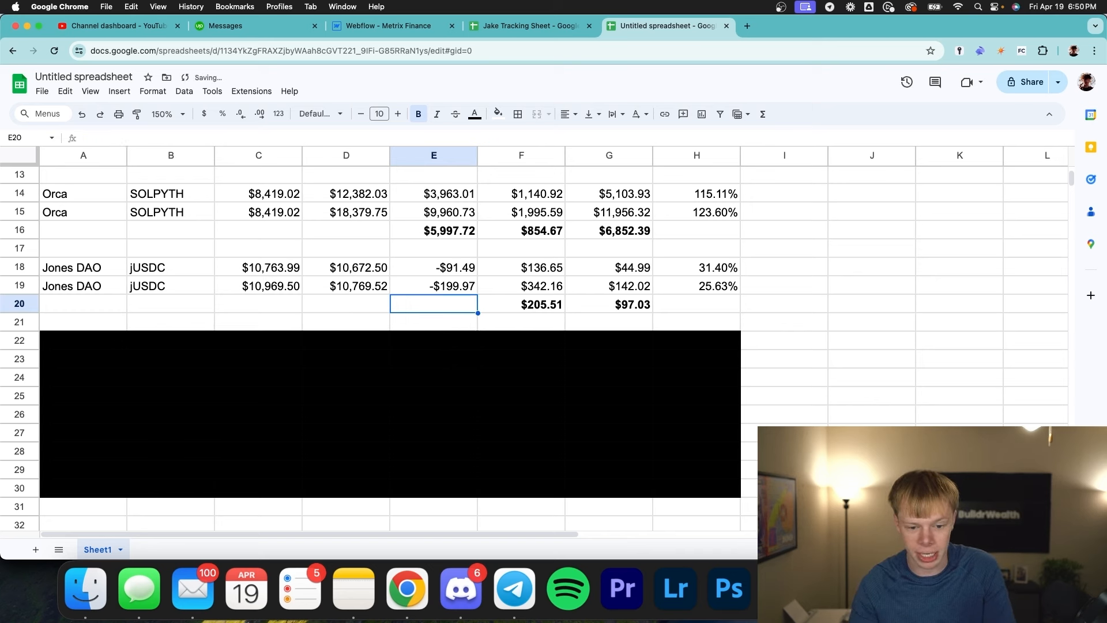
{"action": "type", "text": "=E19-E18"}
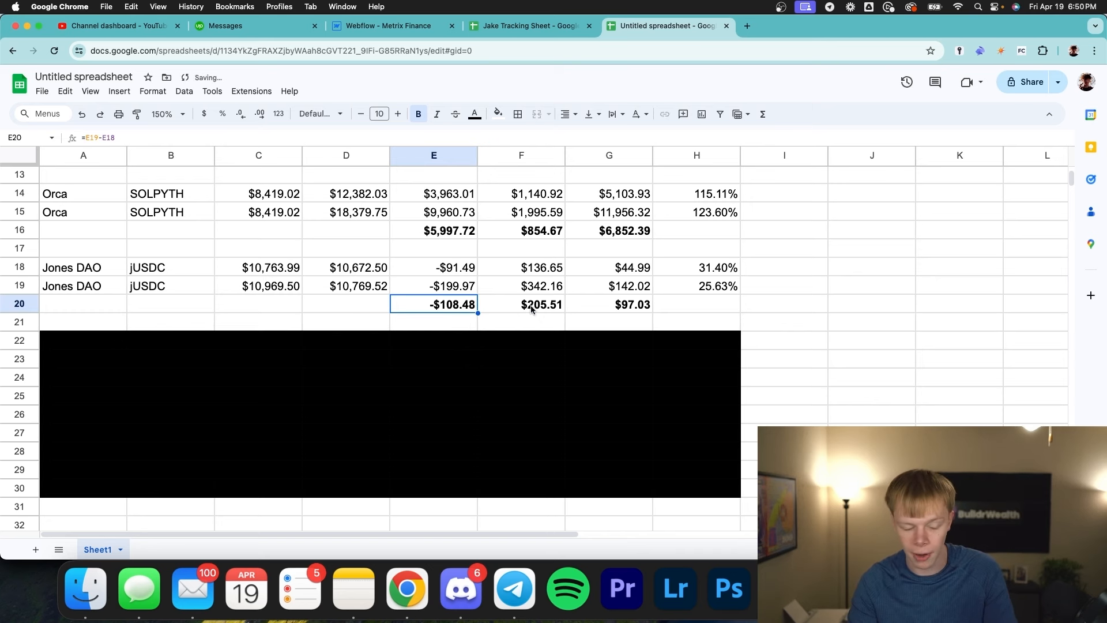
{"action": "left_click", "coordinate": [521, 305]}
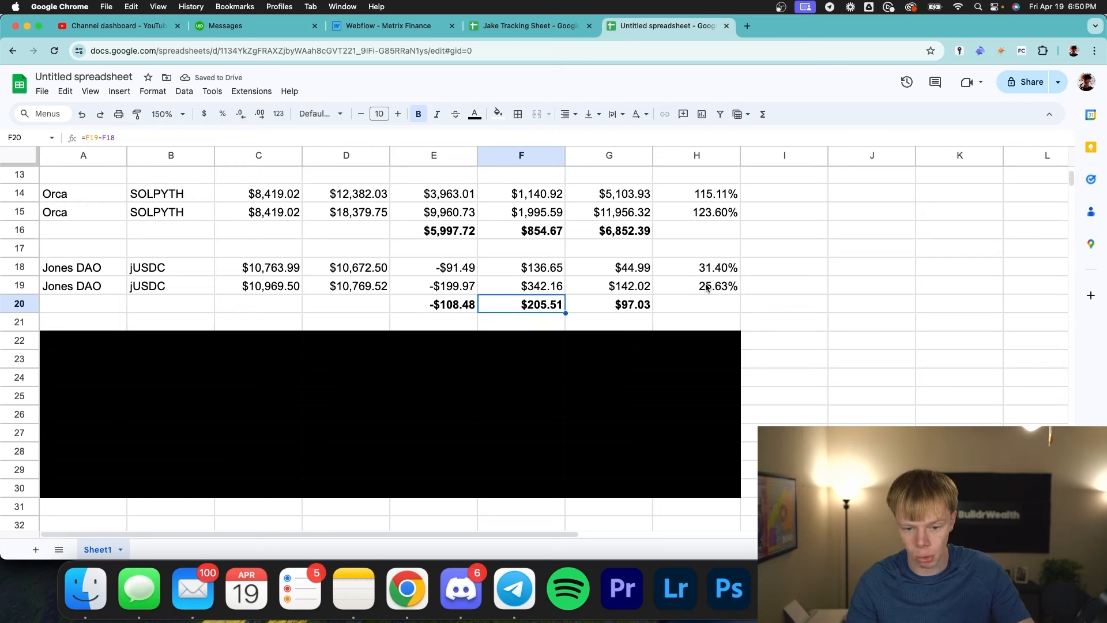
{"action": "left_click", "coordinate": [695, 286]}
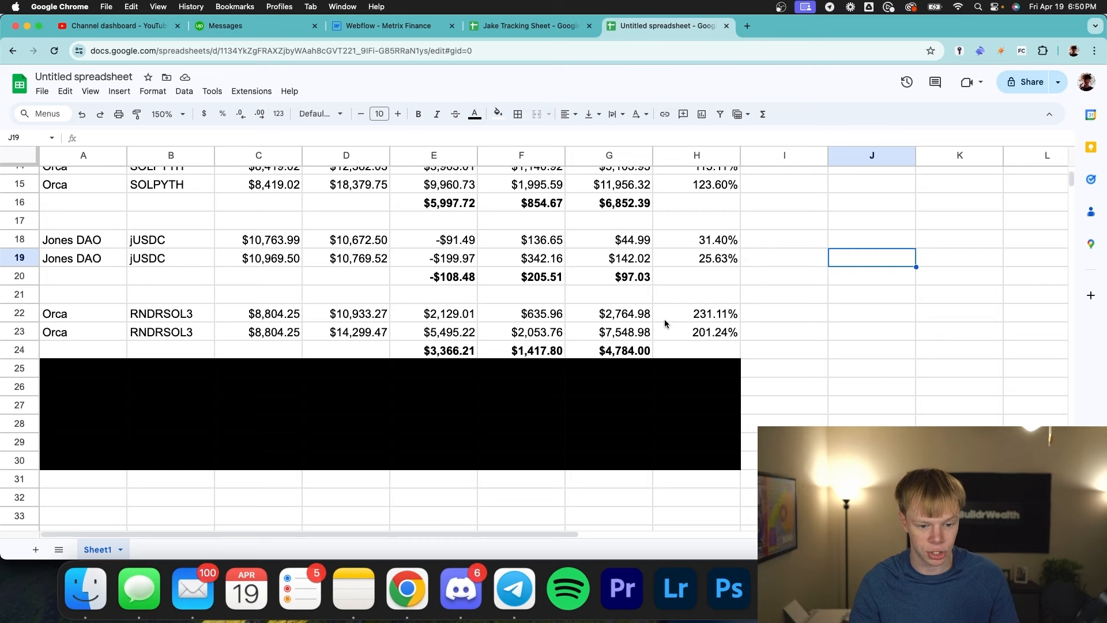
- Review the Orca RNDRSOL3 starting value and its P/L and fees subtotal formulas
{"action": "left_click", "coordinate": [258, 313]}
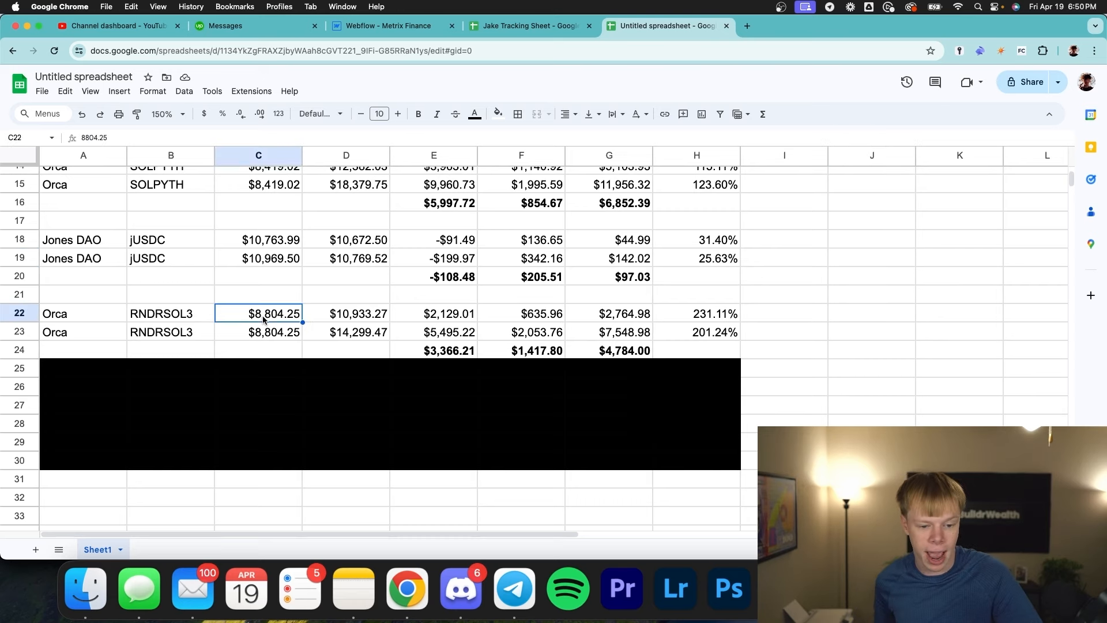
{"action": "left_click", "coordinate": [346, 350]}
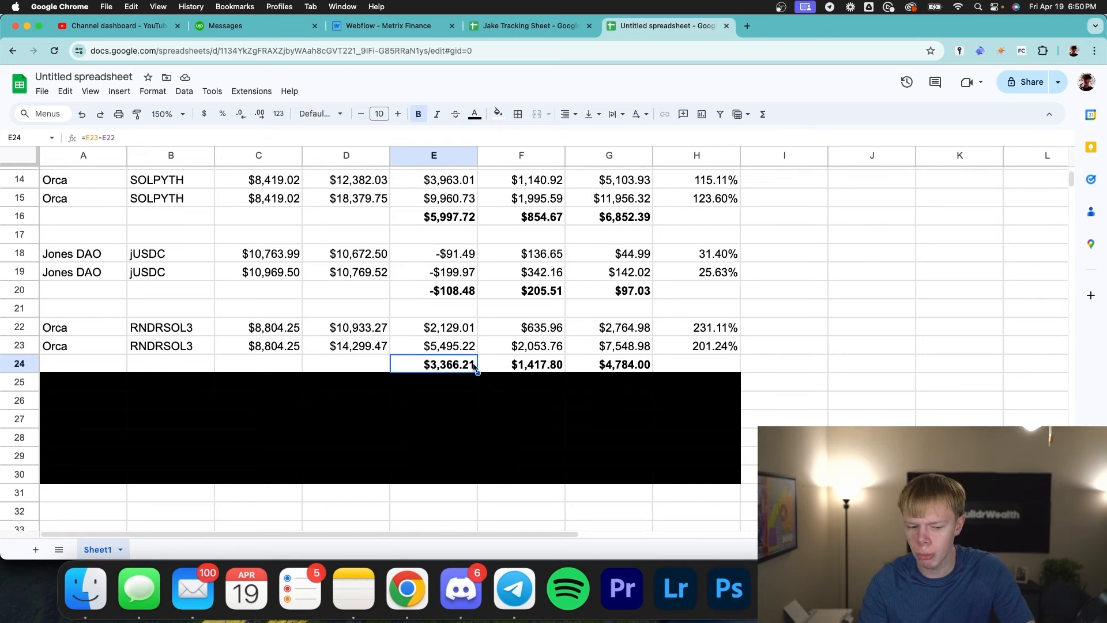
{"action": "left_click", "coordinate": [521, 365]}
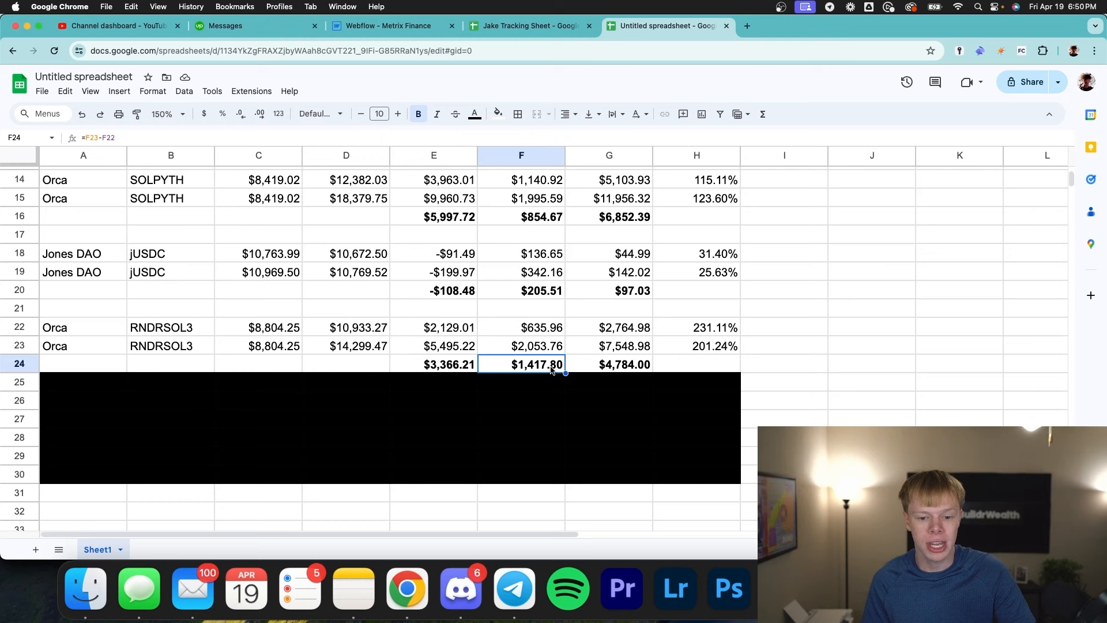
{"action": "left_click", "coordinate": [82, 419]}
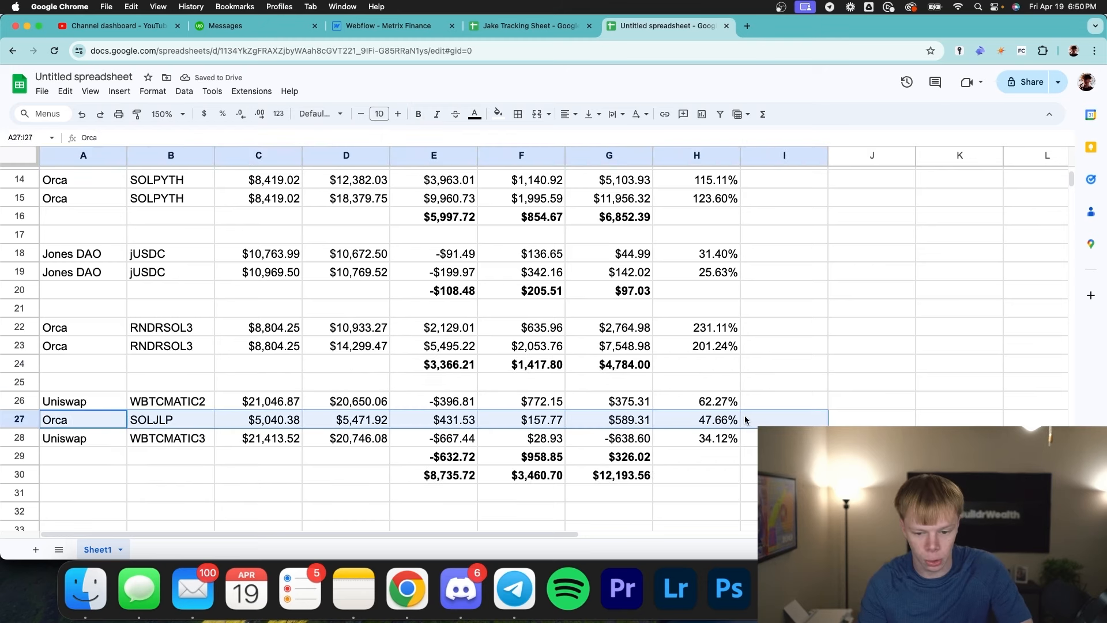
{"action": "left_click", "coordinate": [522, 419]}
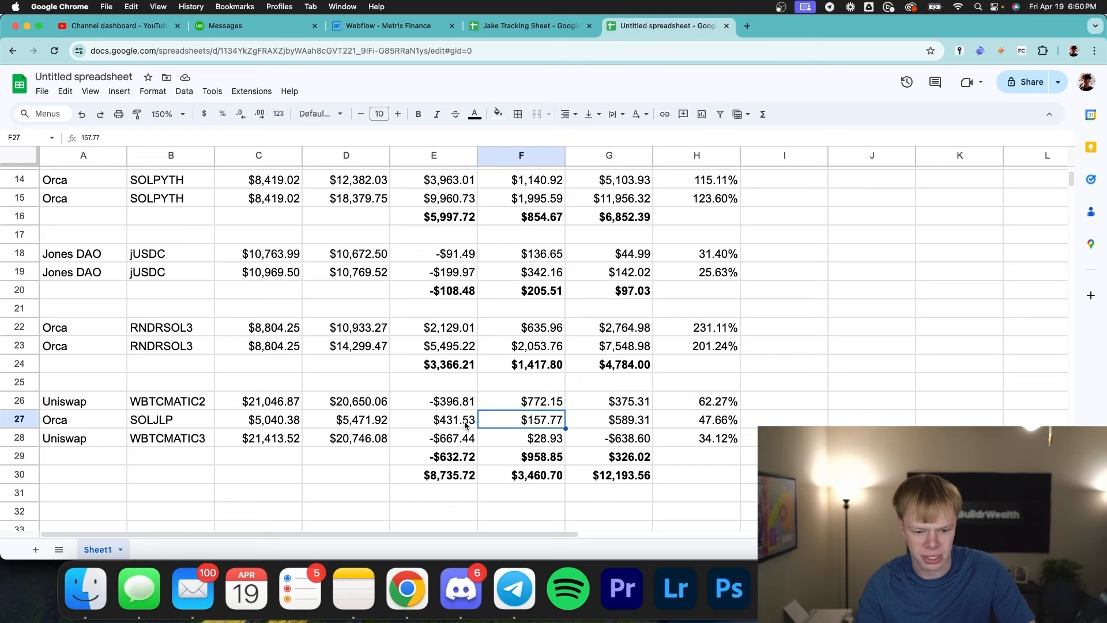
{"action": "left_click", "coordinate": [434, 419]}
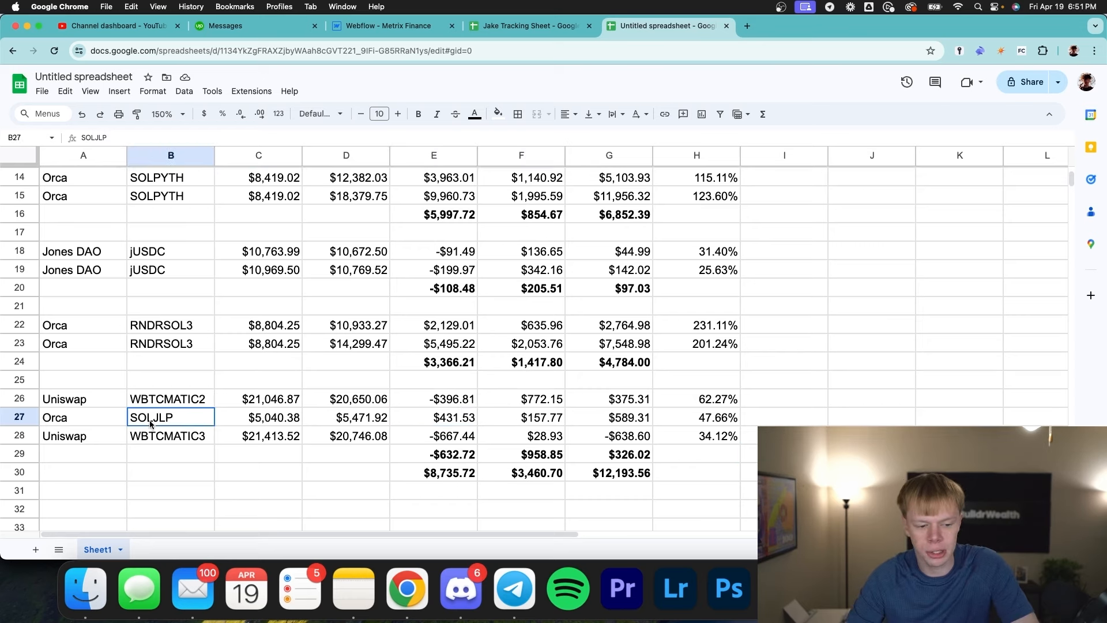
{"action": "left_click_drag", "start_coordinate": [171, 416], "coordinate": [695, 416]}
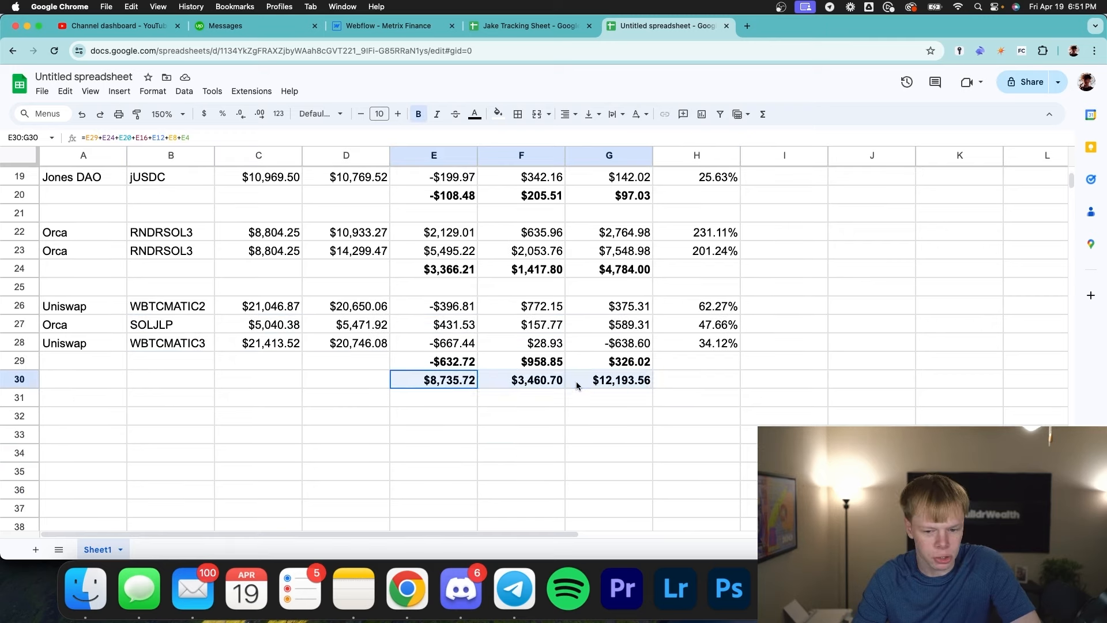
{"action": "left_click", "coordinate": [521, 324]}
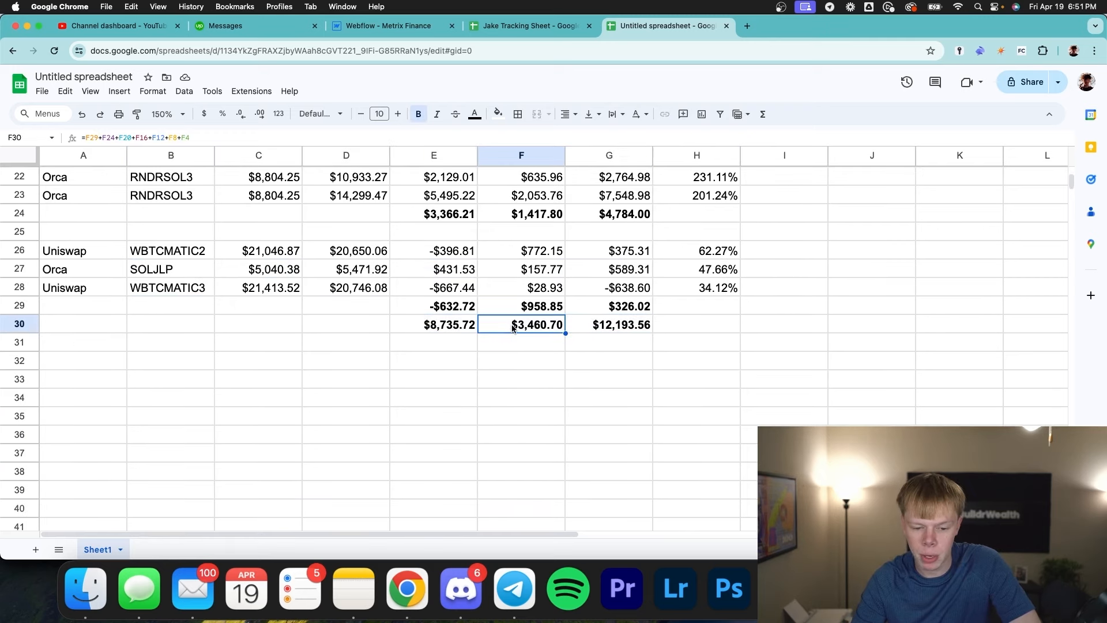
{"action": "mouse_move", "coordinate": [519, 333]}
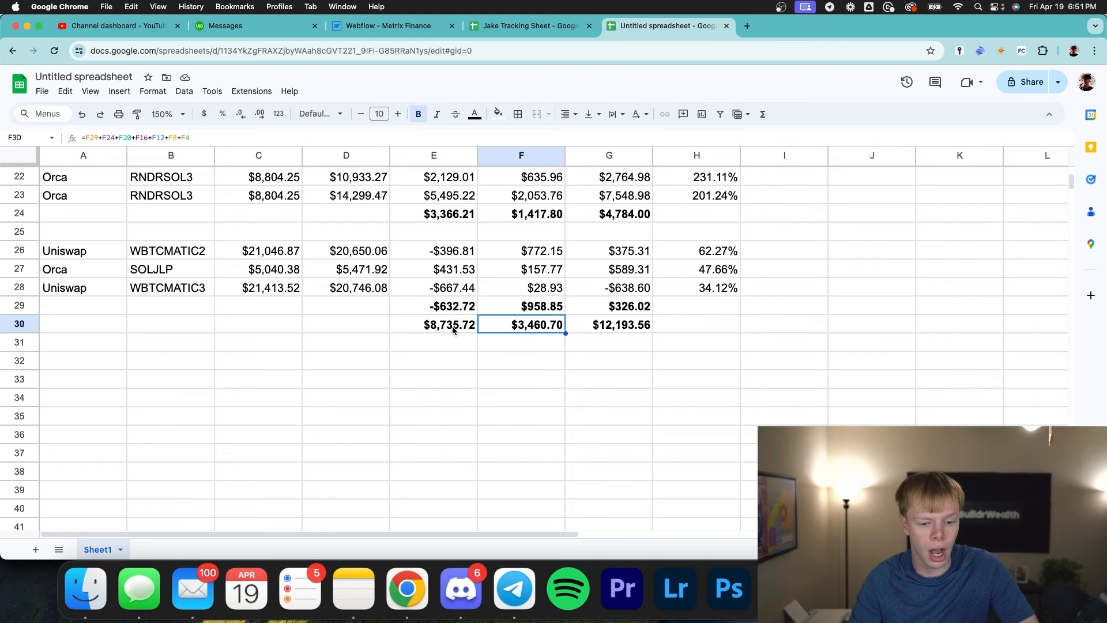
{"action": "left_click", "coordinate": [433, 324]}
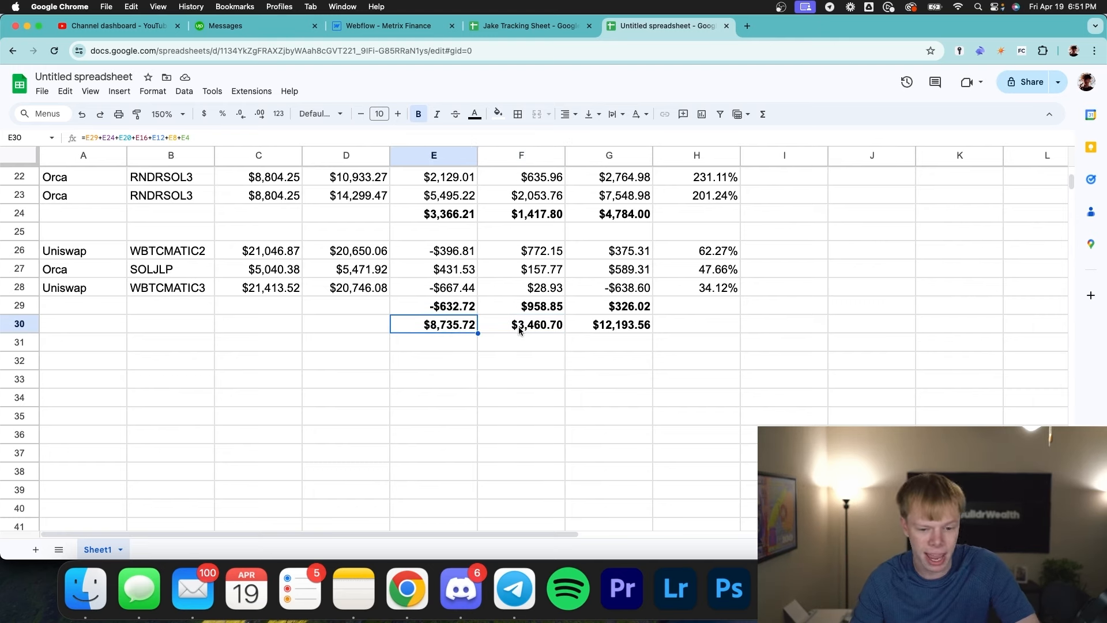
{"action": "left_click", "coordinate": [609, 324]}
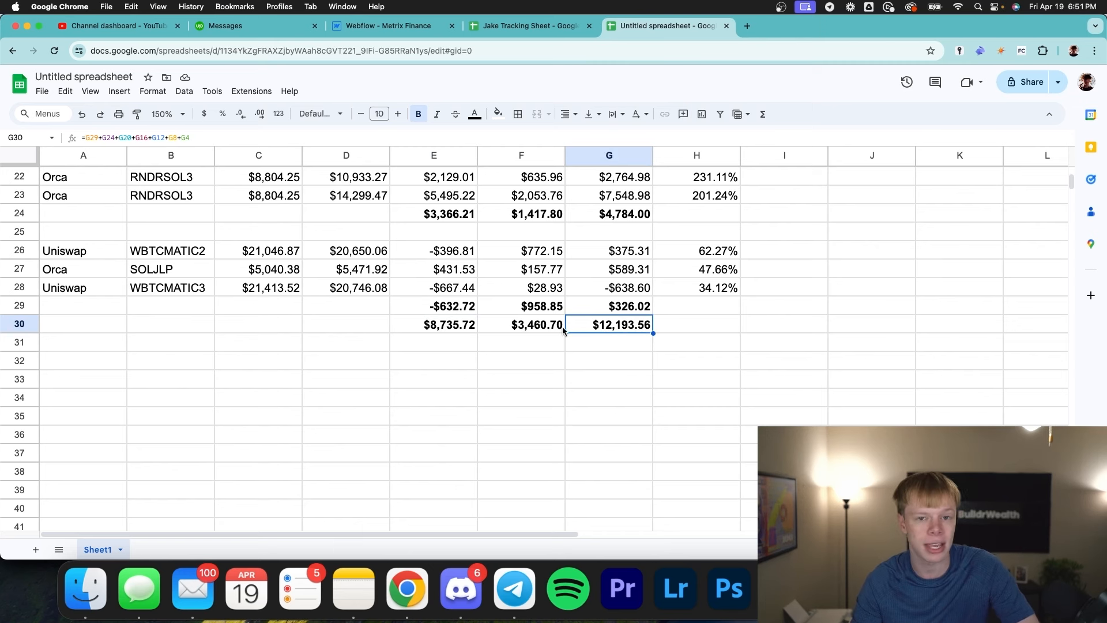
{"action": "left_click", "coordinate": [522, 324]}
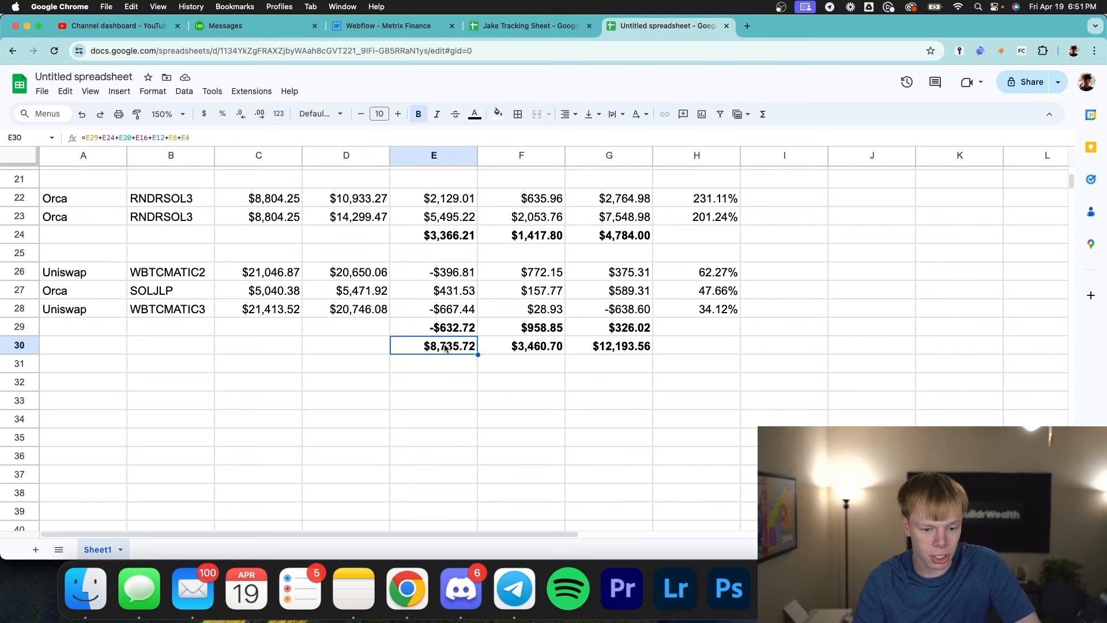
{"action": "mouse_move", "coordinate": [457, 352]}
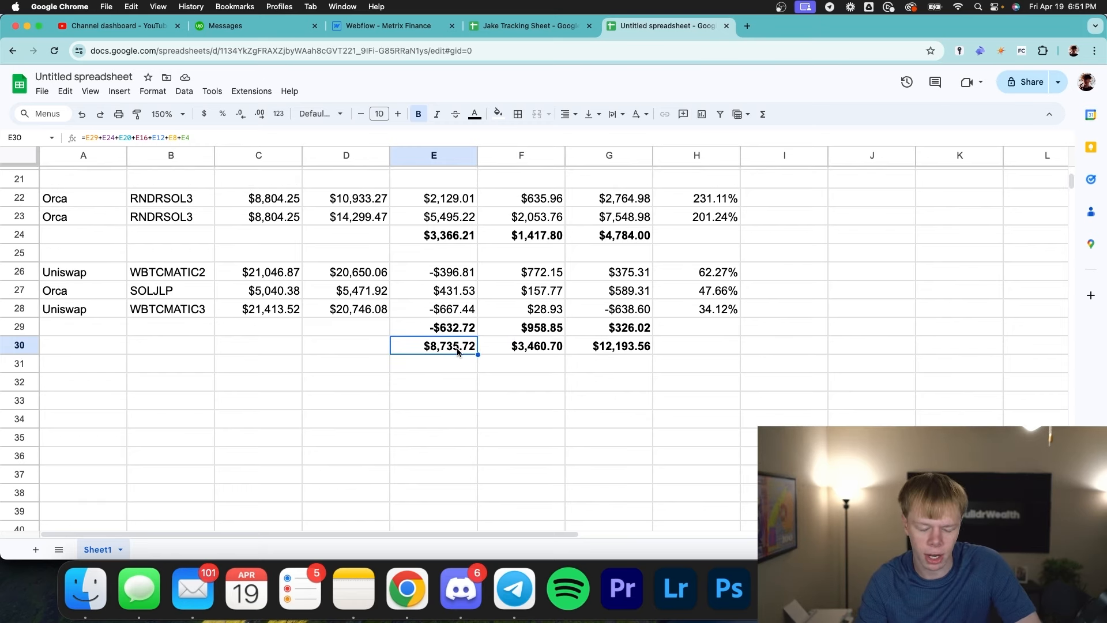
{"action": "mouse_move", "coordinate": [494, 349]}
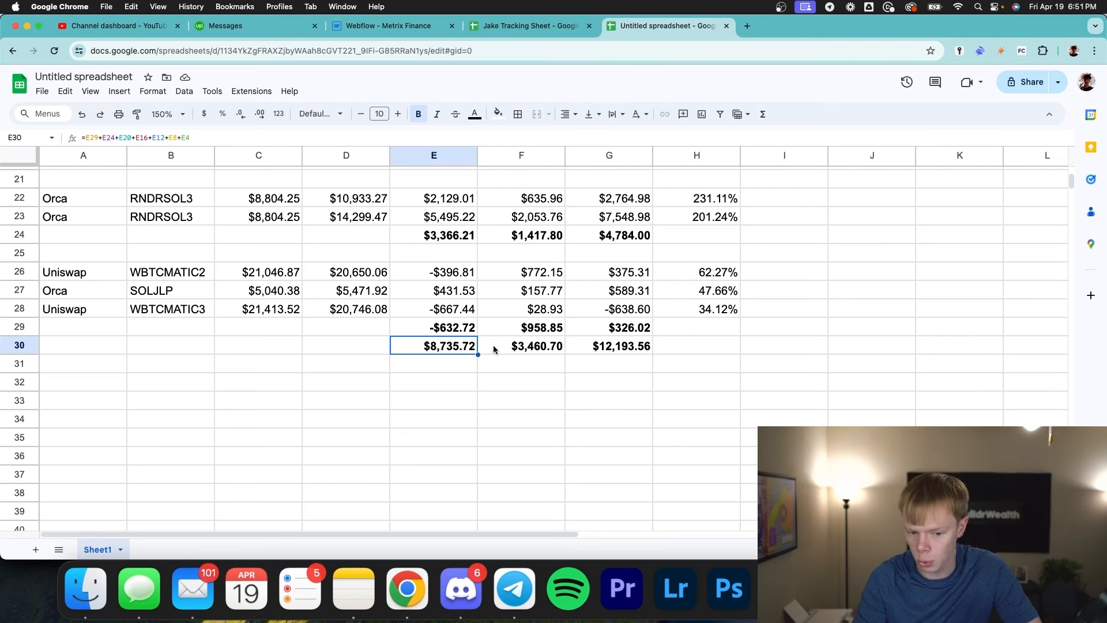